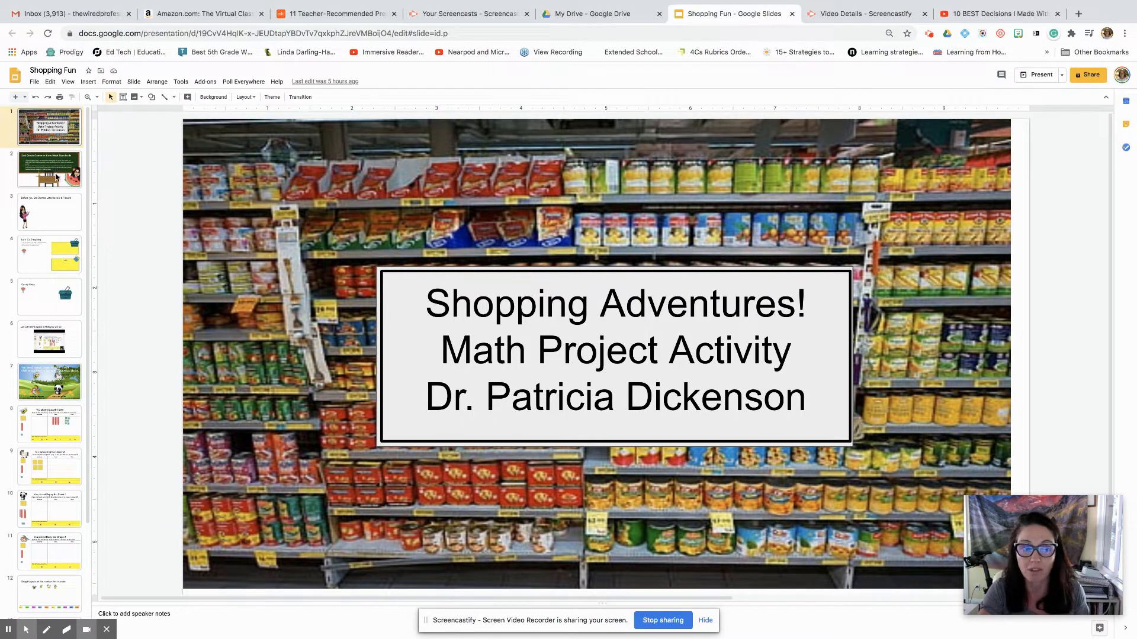
- Show slide 2 with the 2nd Grade Common Core Math Standards
click(50, 170)
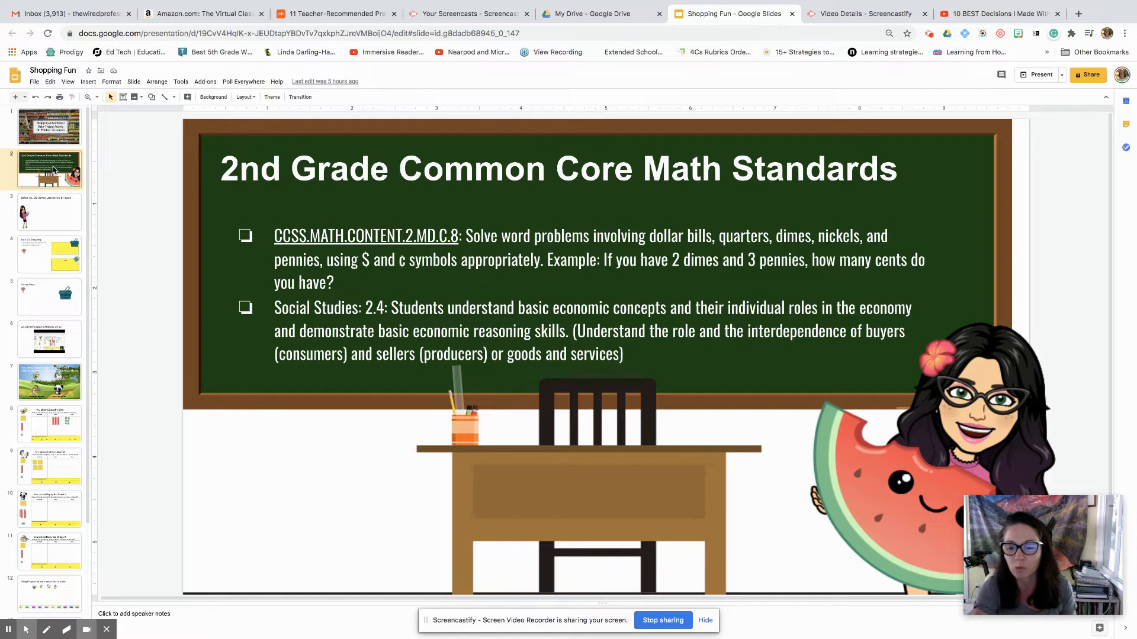
mouse_move(53, 215)
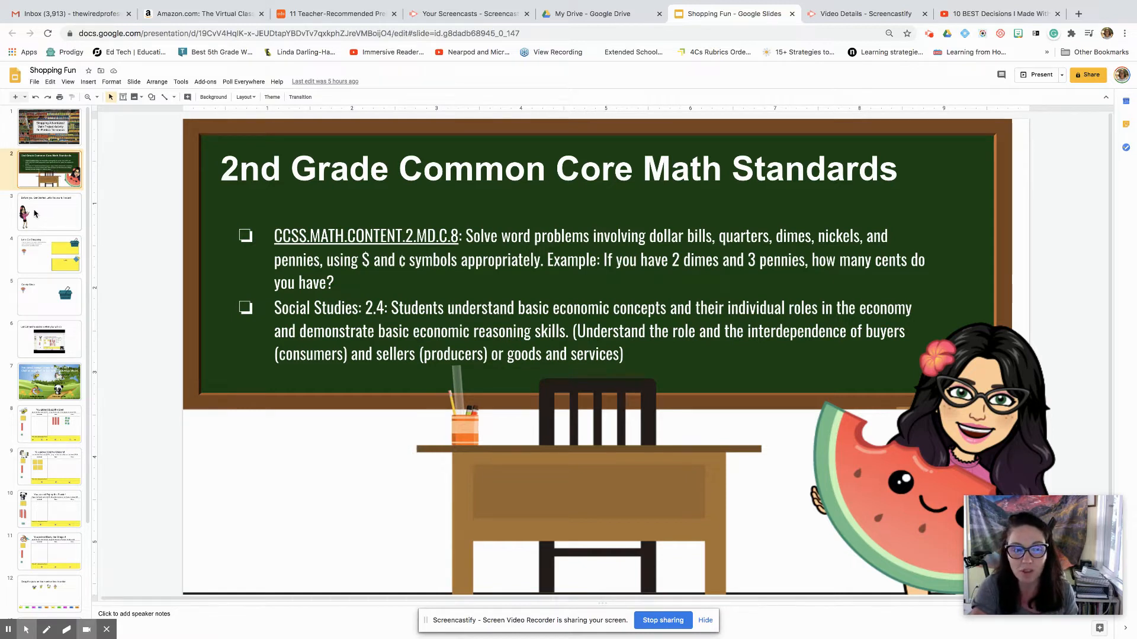
- Show slide 3, 'Before you Get Started Let's Review & Record'
click(48, 211)
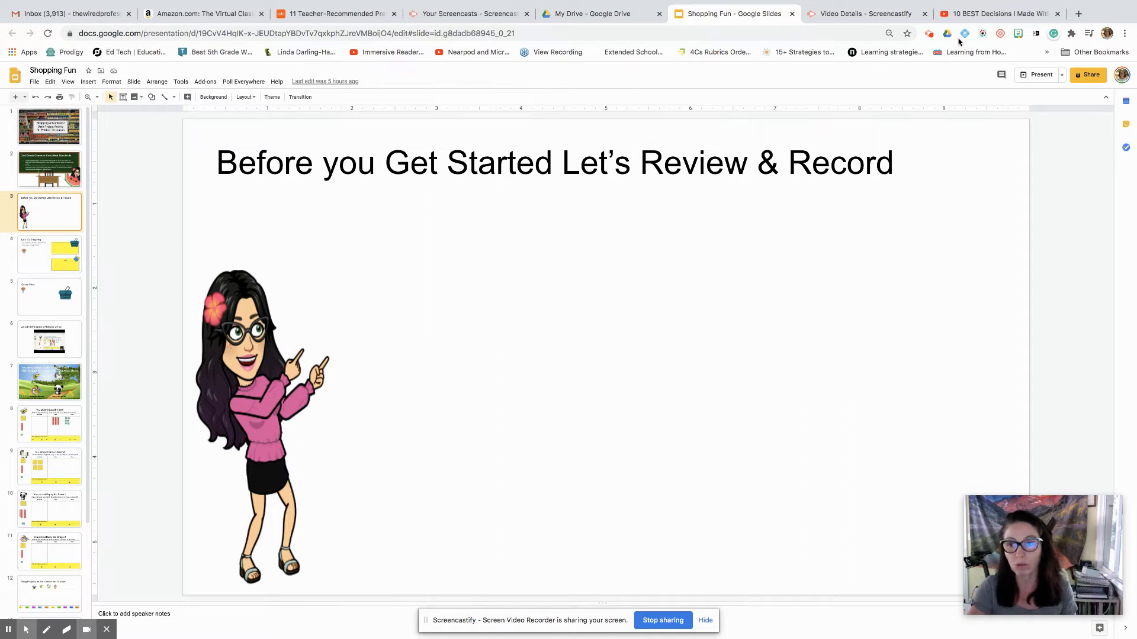
mouse_move(1081, 13)
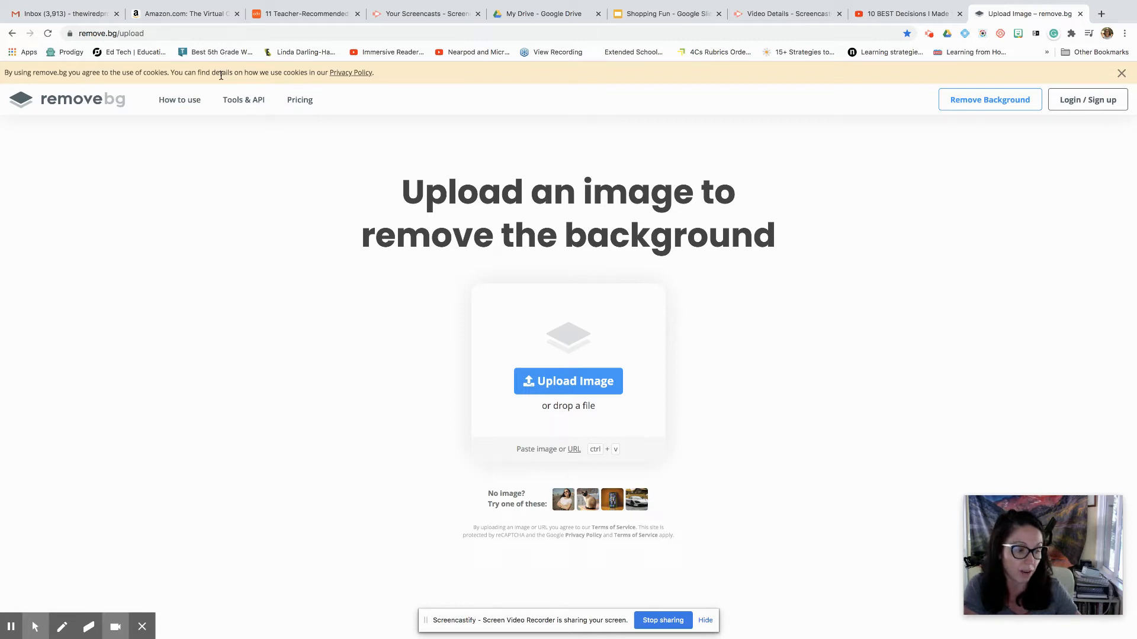
mouse_move(226, 81)
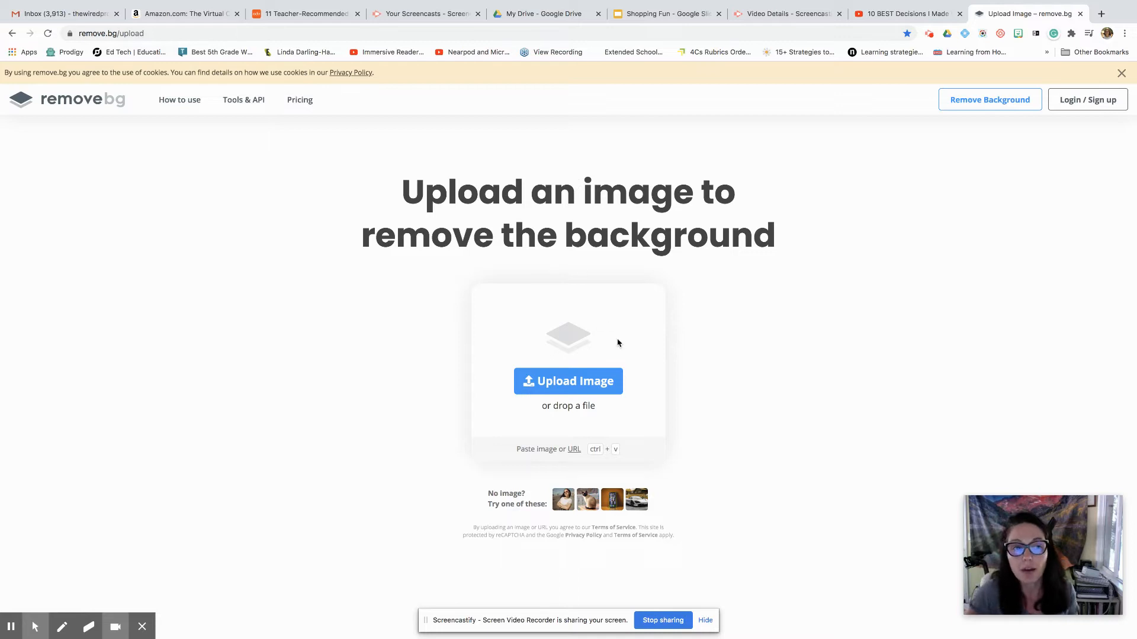
mouse_move(445, 298)
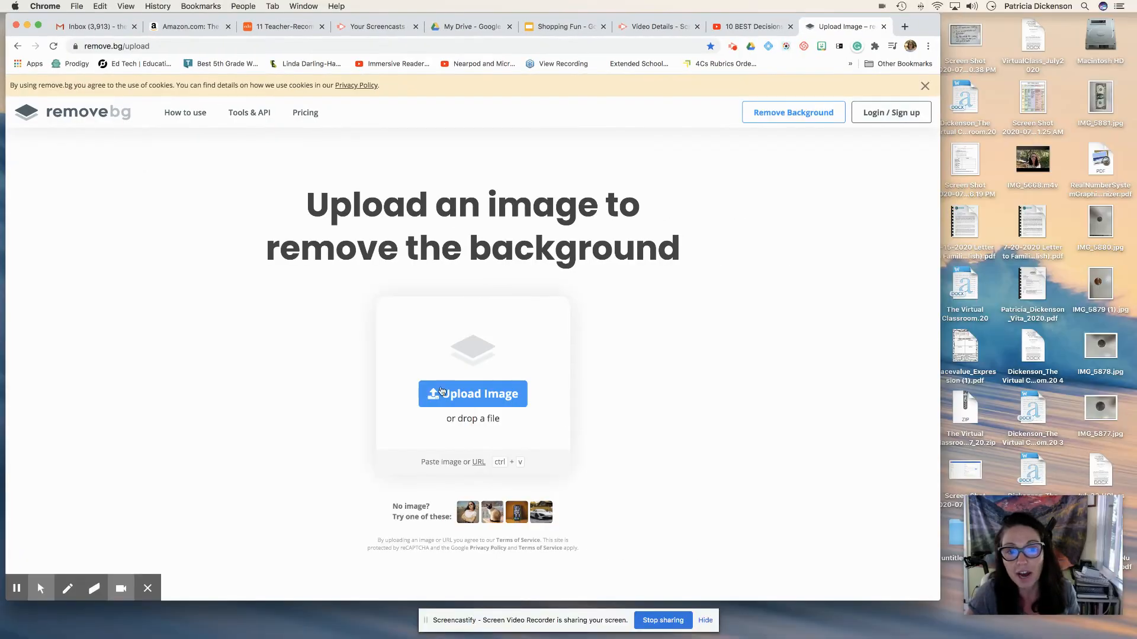
mouse_move(956, 268)
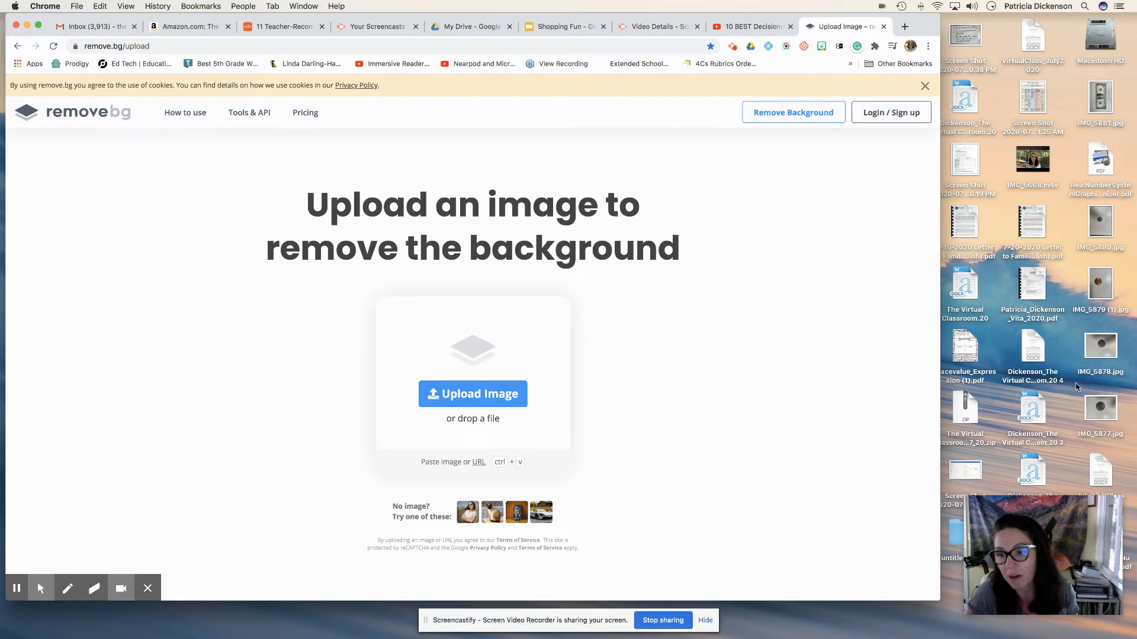
- Upload the dollar bill photo to remove.bg and download the background-removed PNG
drag(1100, 102, 486, 366)
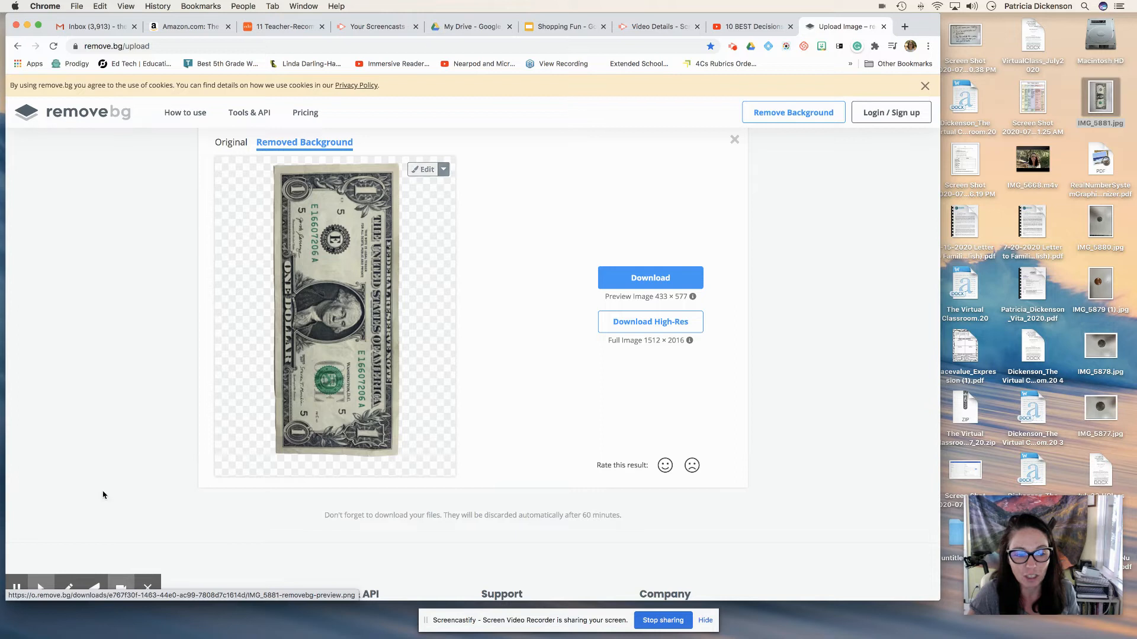
click(650, 277)
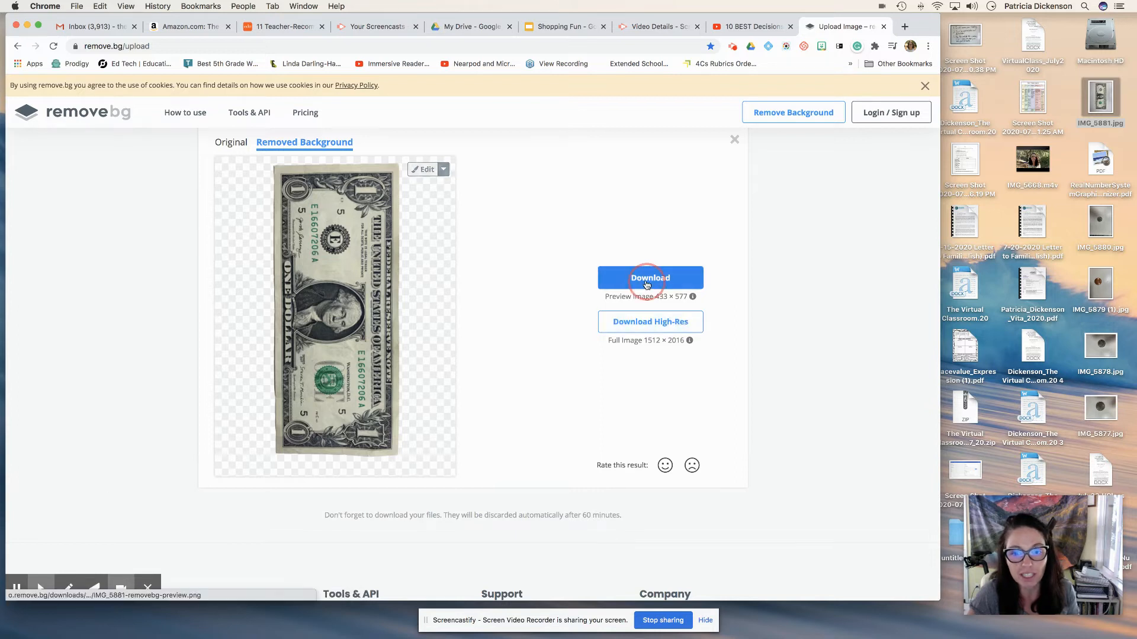
click(650, 277)
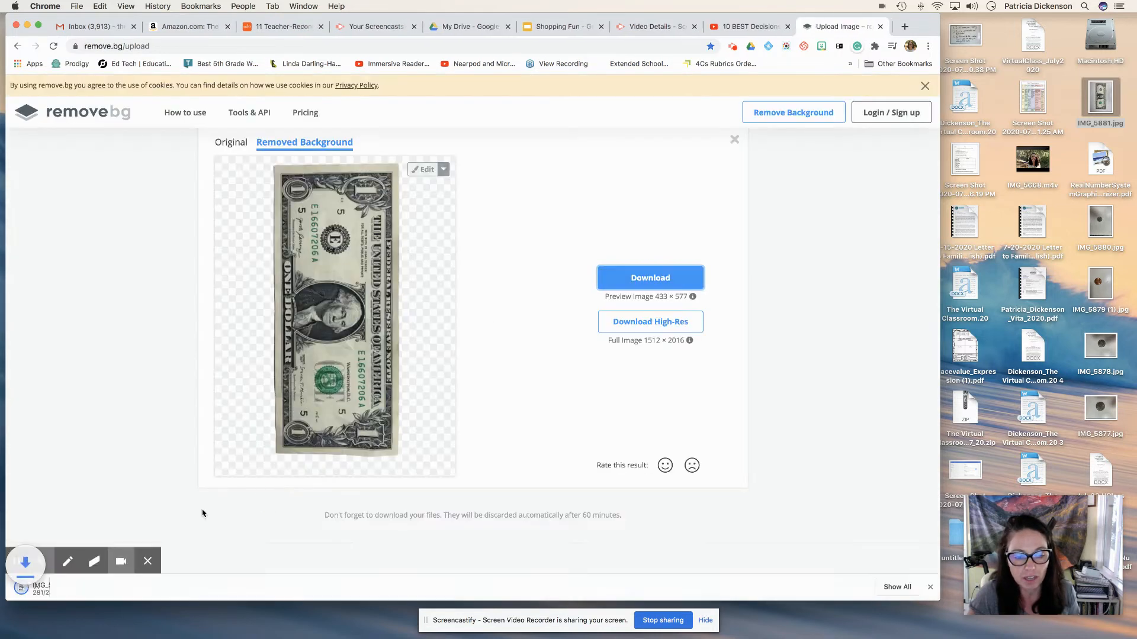
click(650, 278)
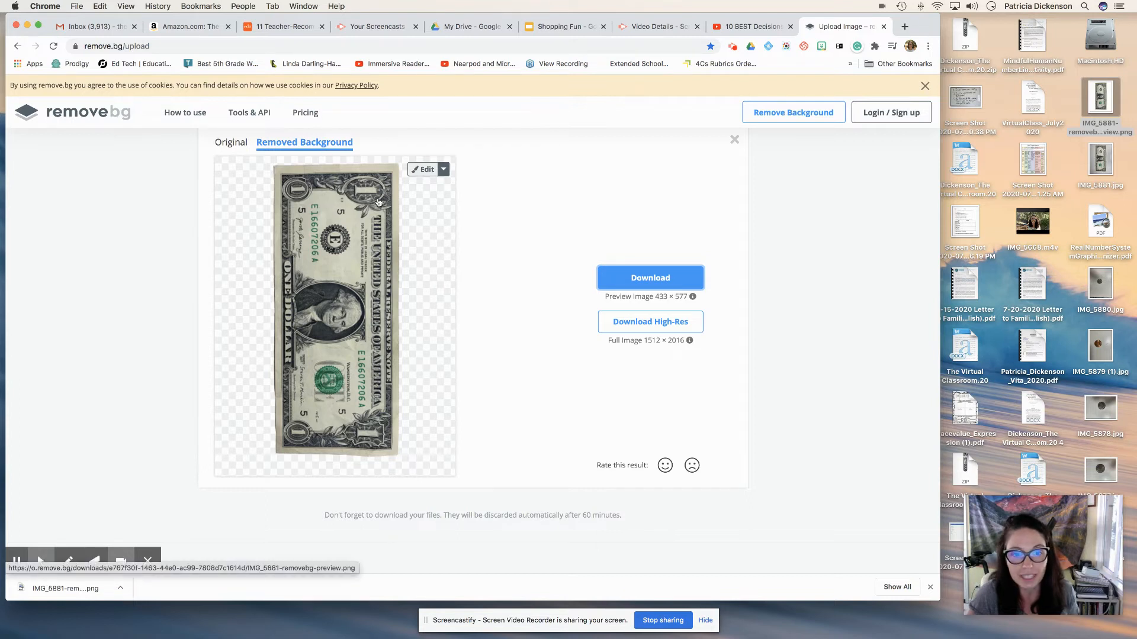
mouse_move(400, 220)
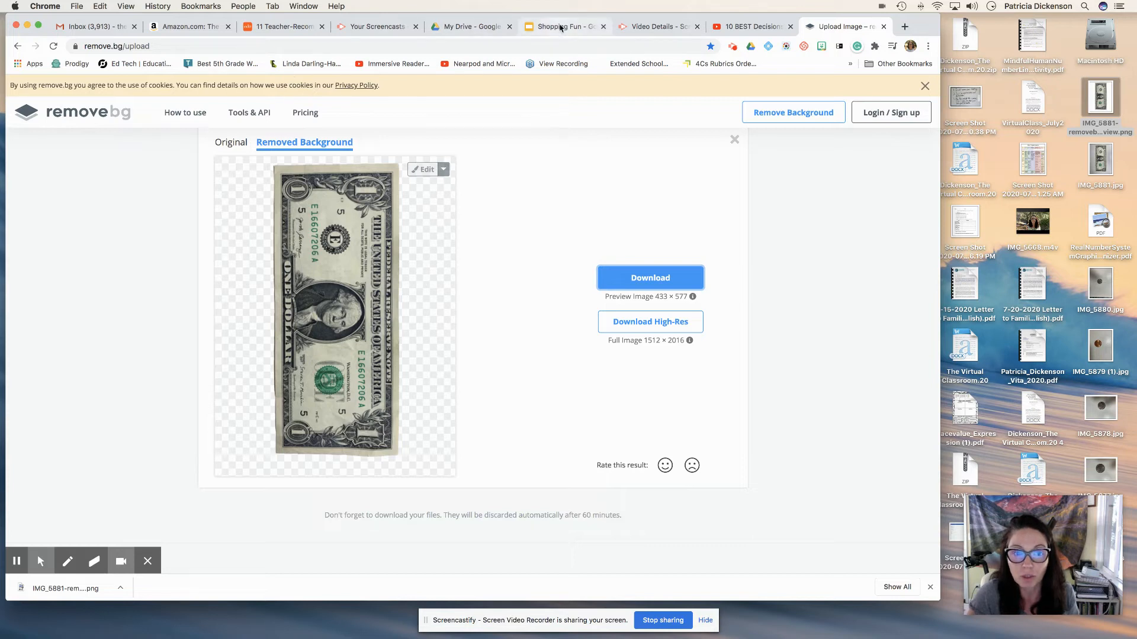
- Insert the background-removed dollar bill PNG onto slide 3 of Shopping Fun
click(561, 26)
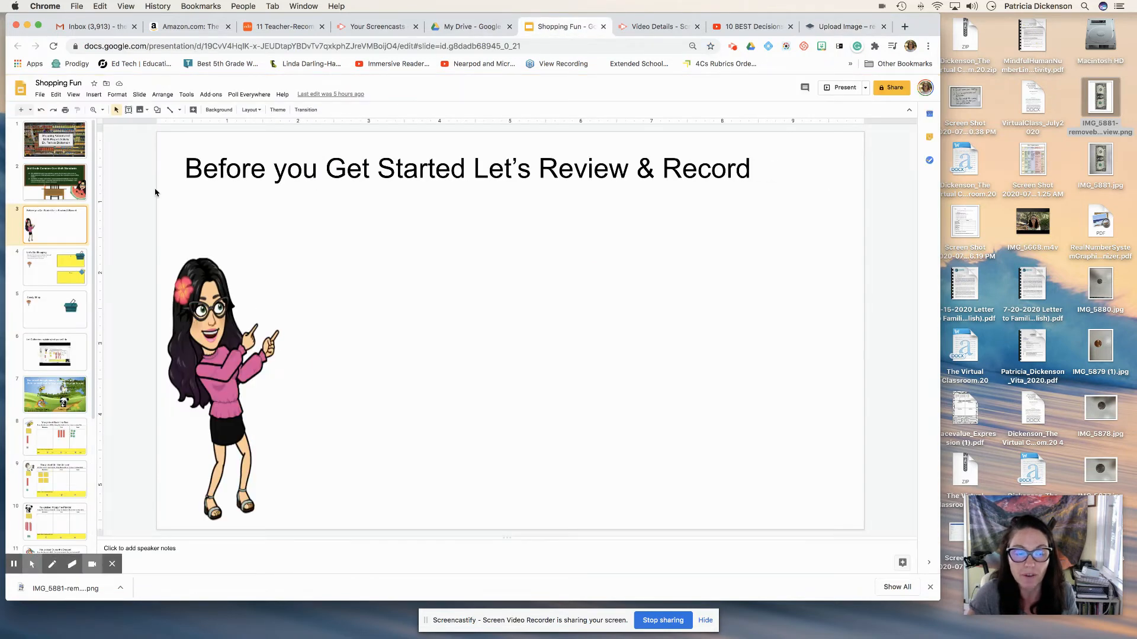
mouse_move(275, 270)
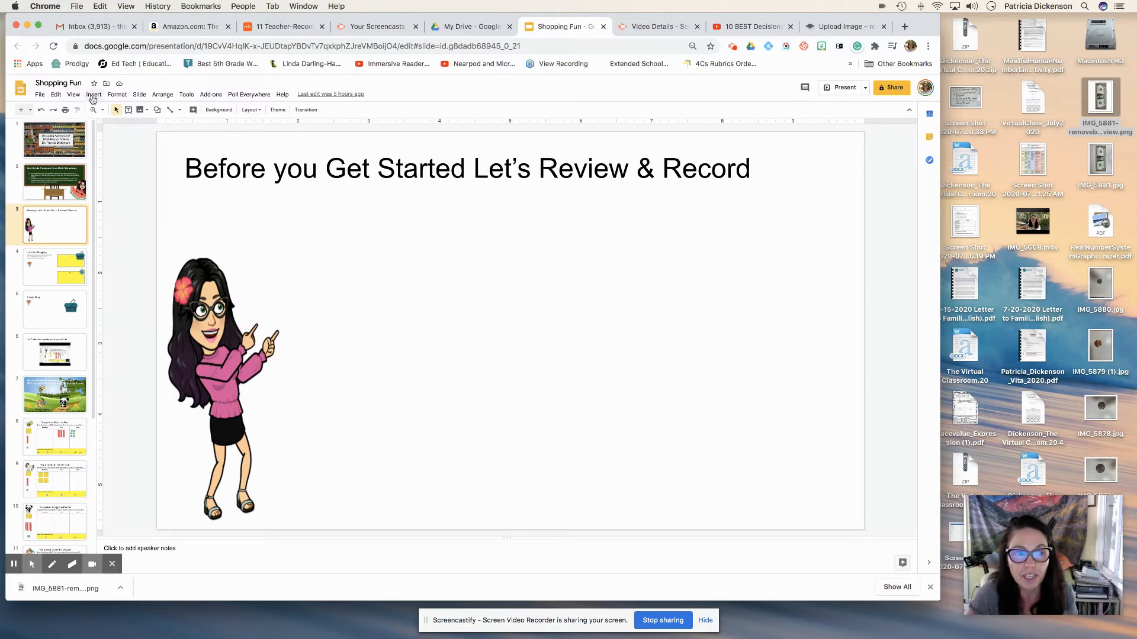
click(94, 95)
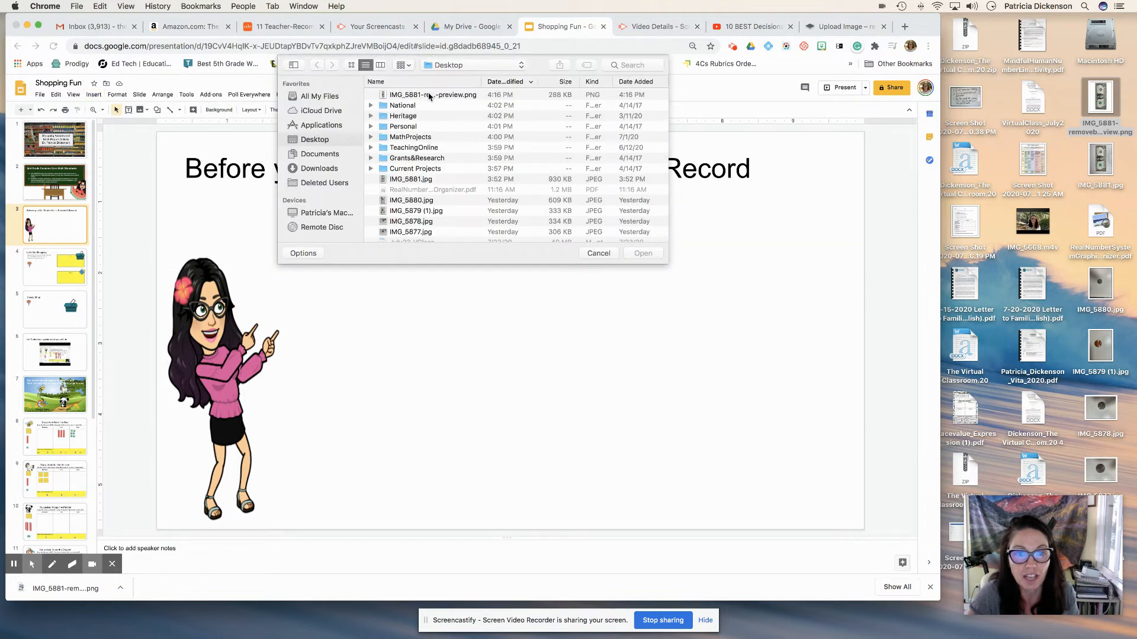
click(433, 95)
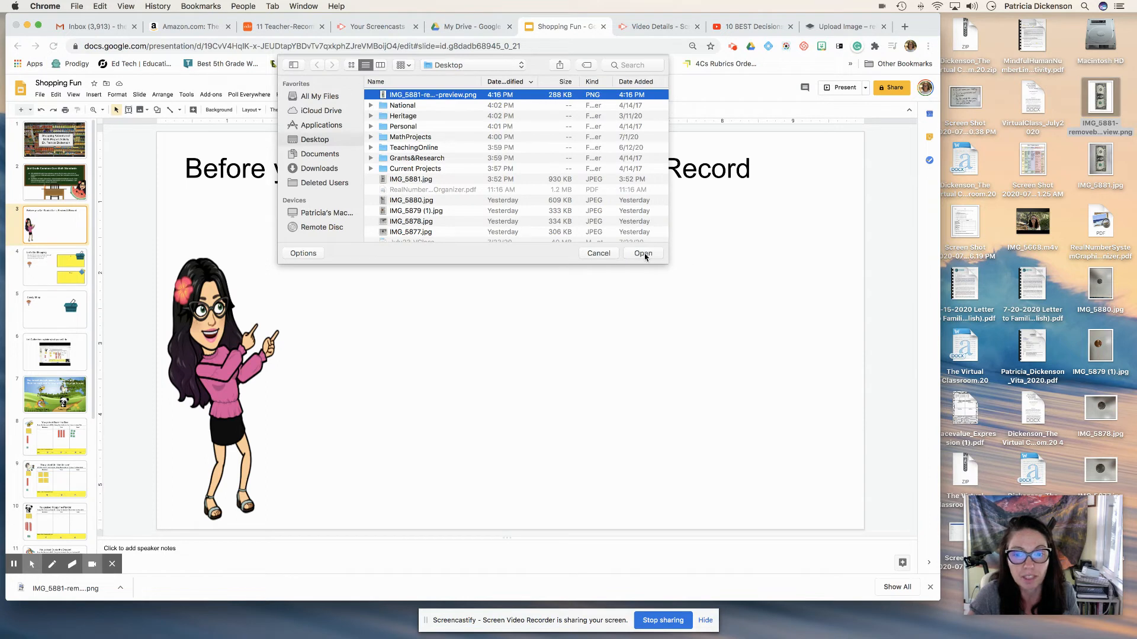
click(643, 253)
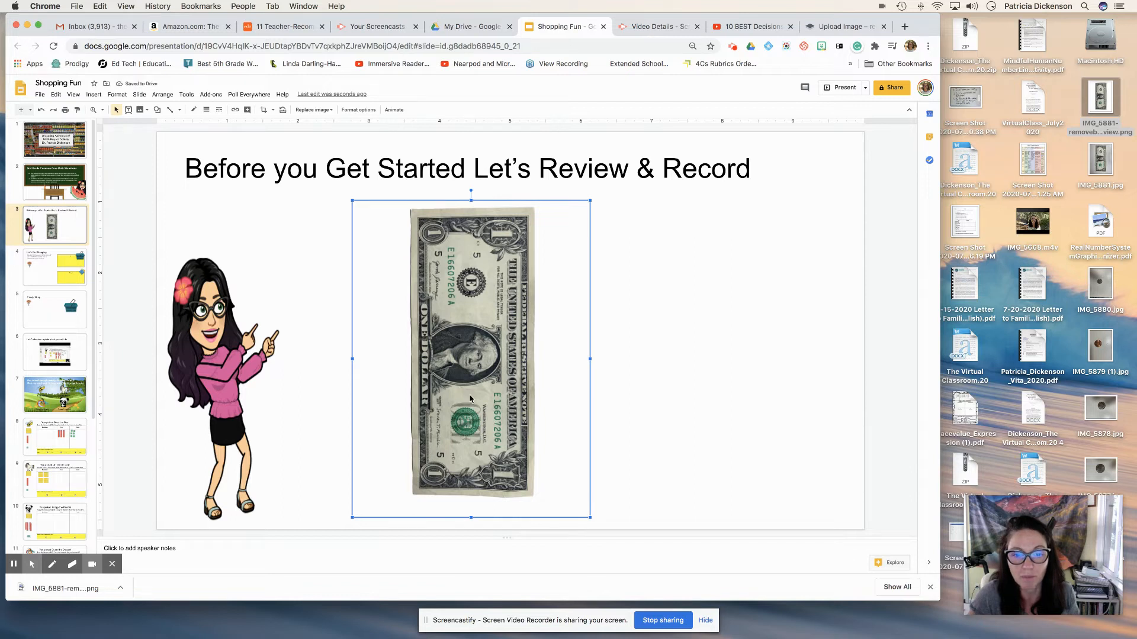
mouse_move(453, 407)
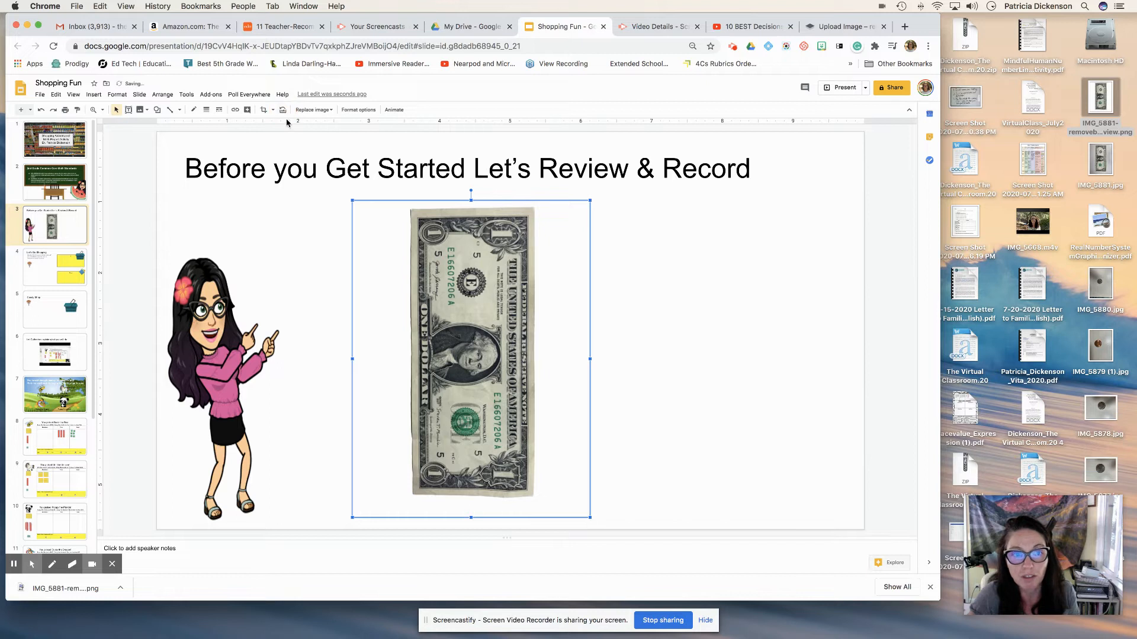
mouse_move(338, 263)
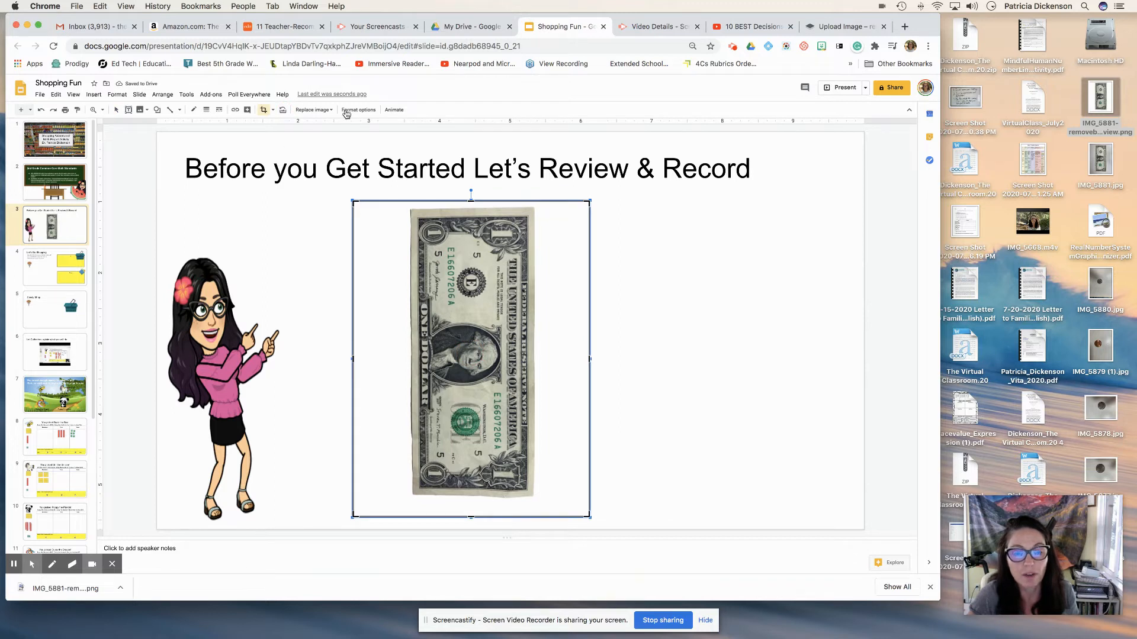
mouse_move(282, 109)
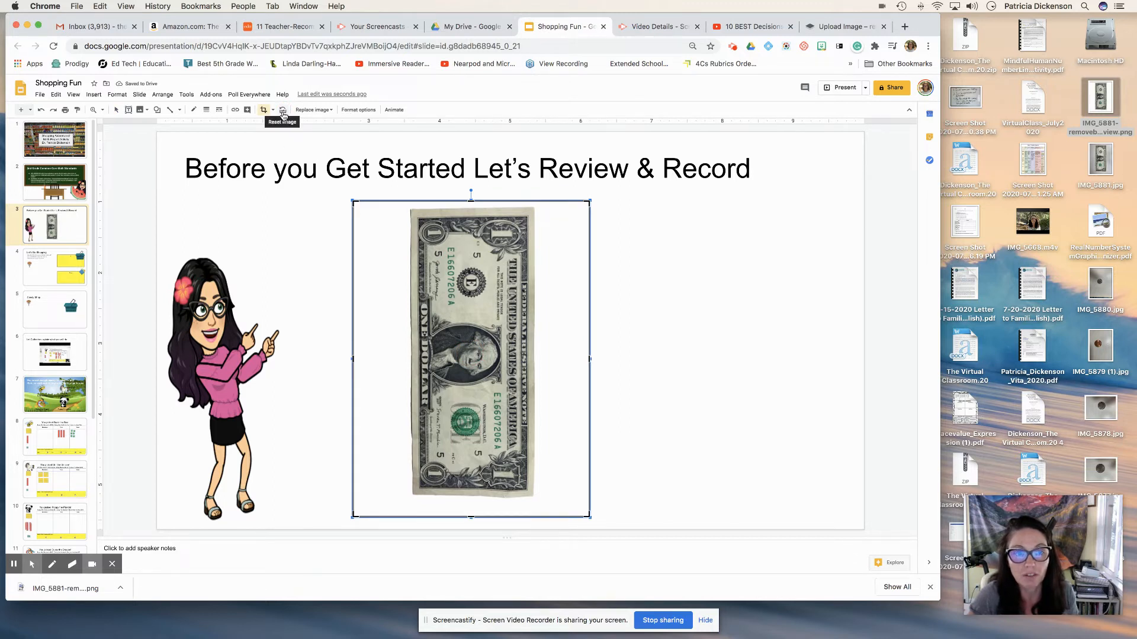
- Show Format options with Size & Rotation expanded for the dollar bill image
click(282, 109)
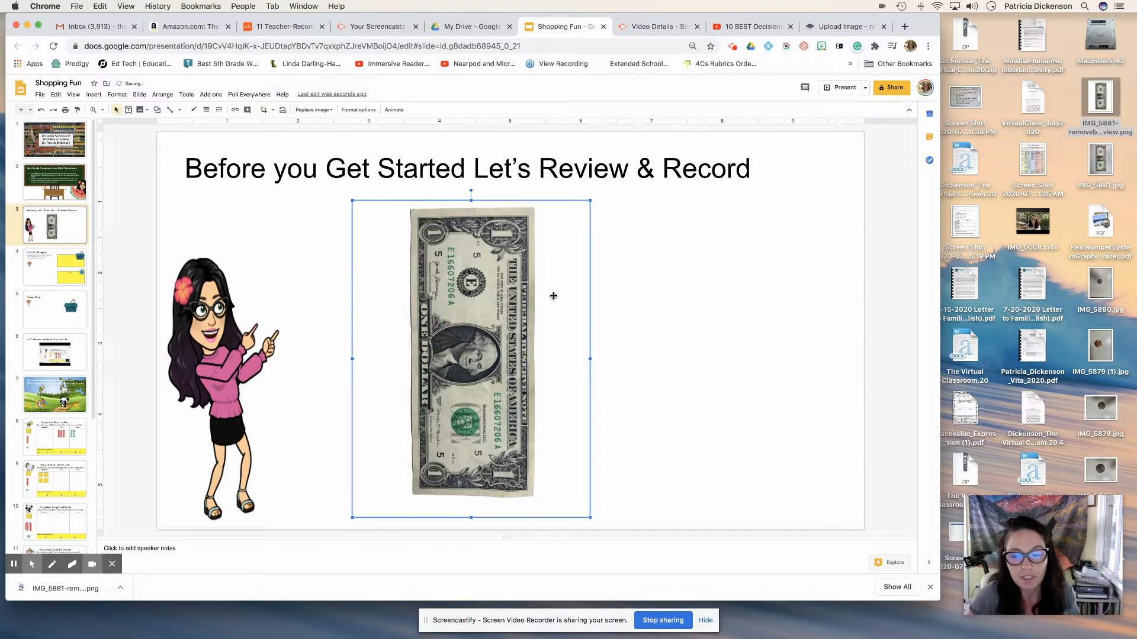
click(357, 109)
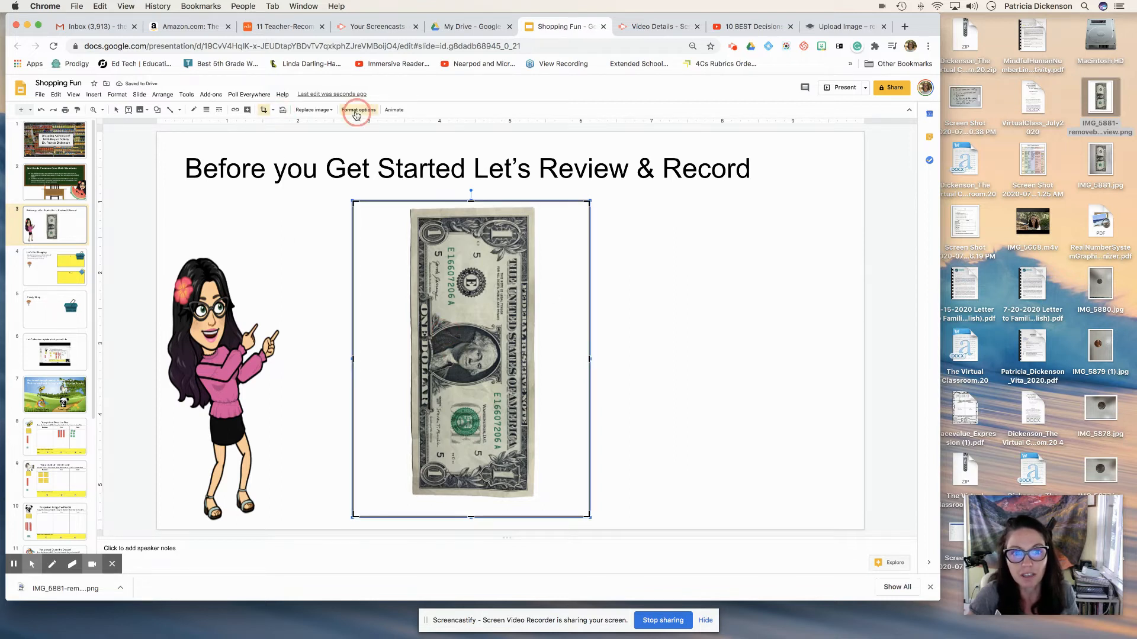
click(357, 109)
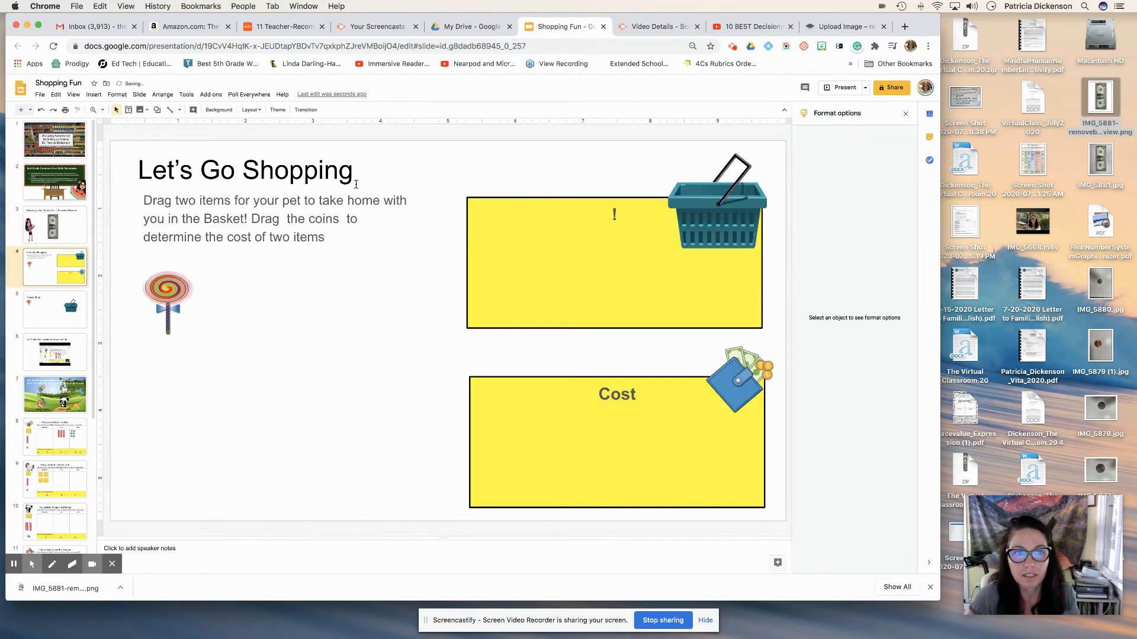
click(54, 224)
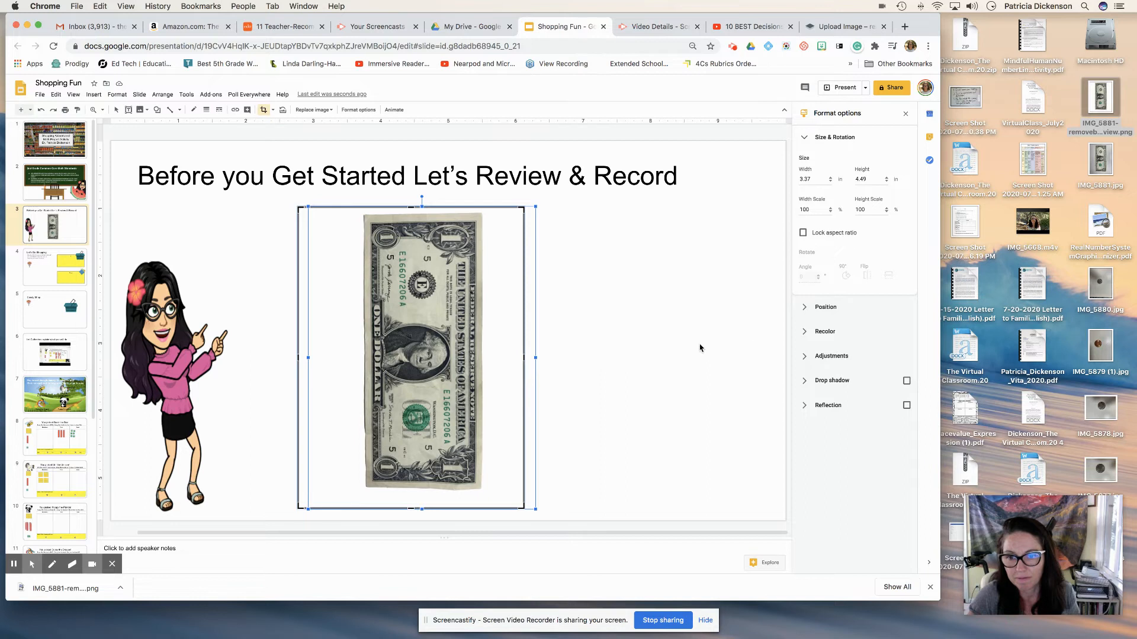
click(483, 430)
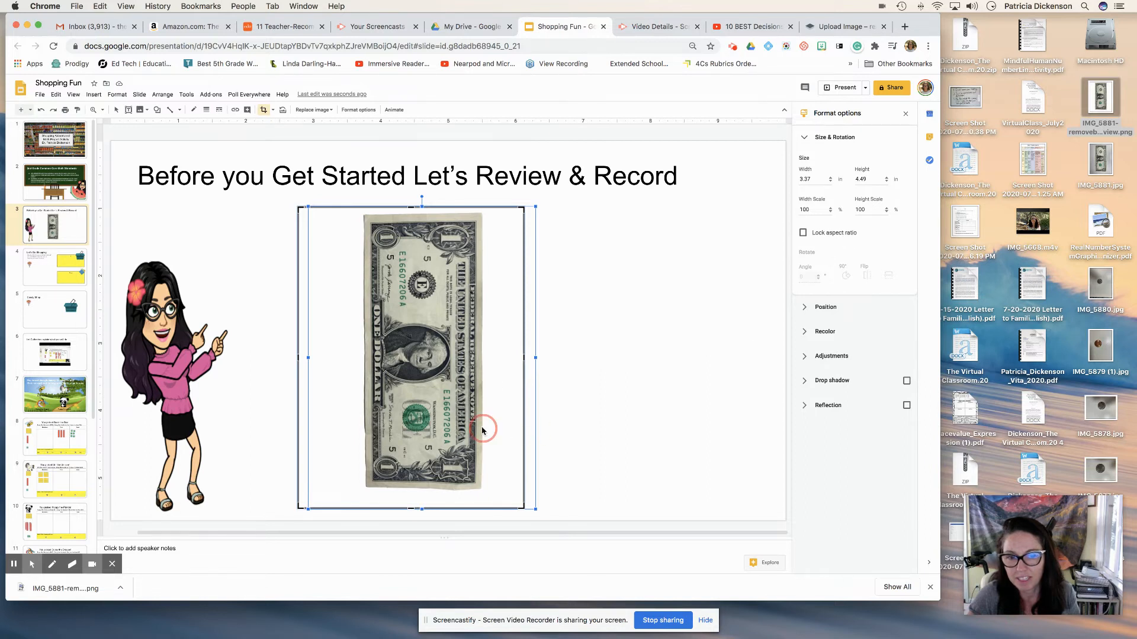
mouse_move(825, 287)
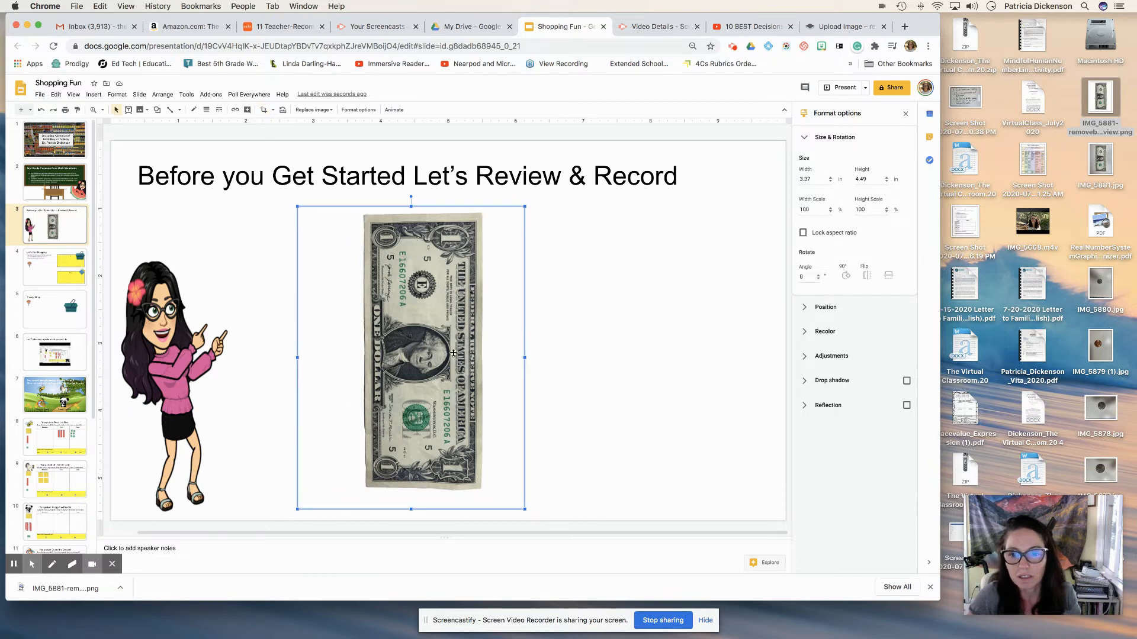
- Rotate the dollar bill horizontal, shrink it, and move it to the upper left beside the character
click(845, 275)
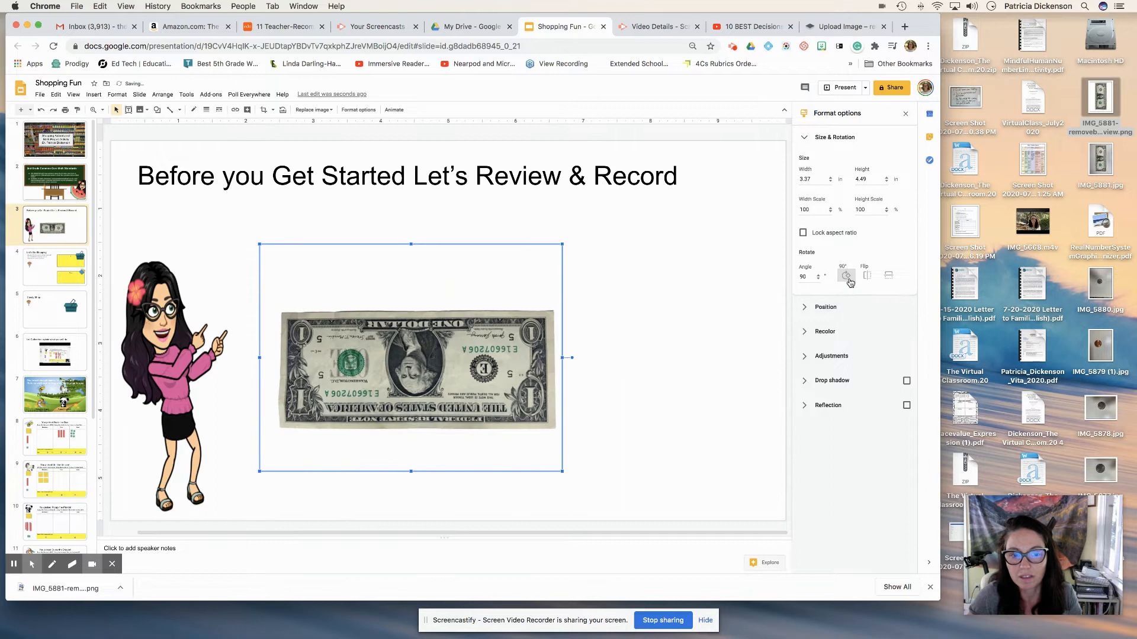
click(845, 274)
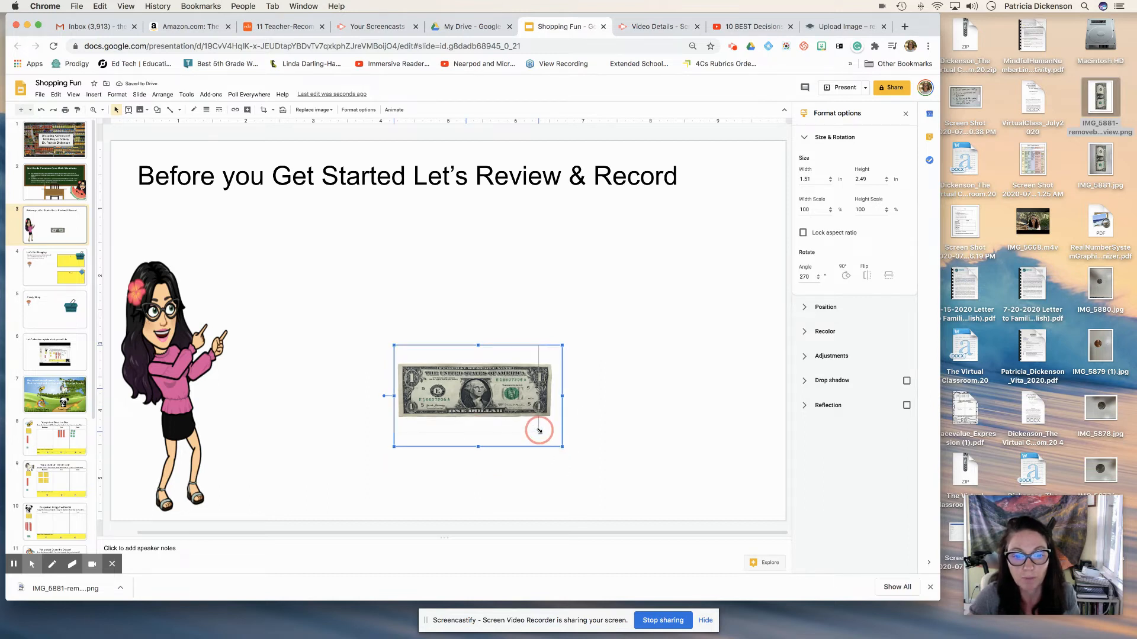
drag(563, 445, 540, 431)
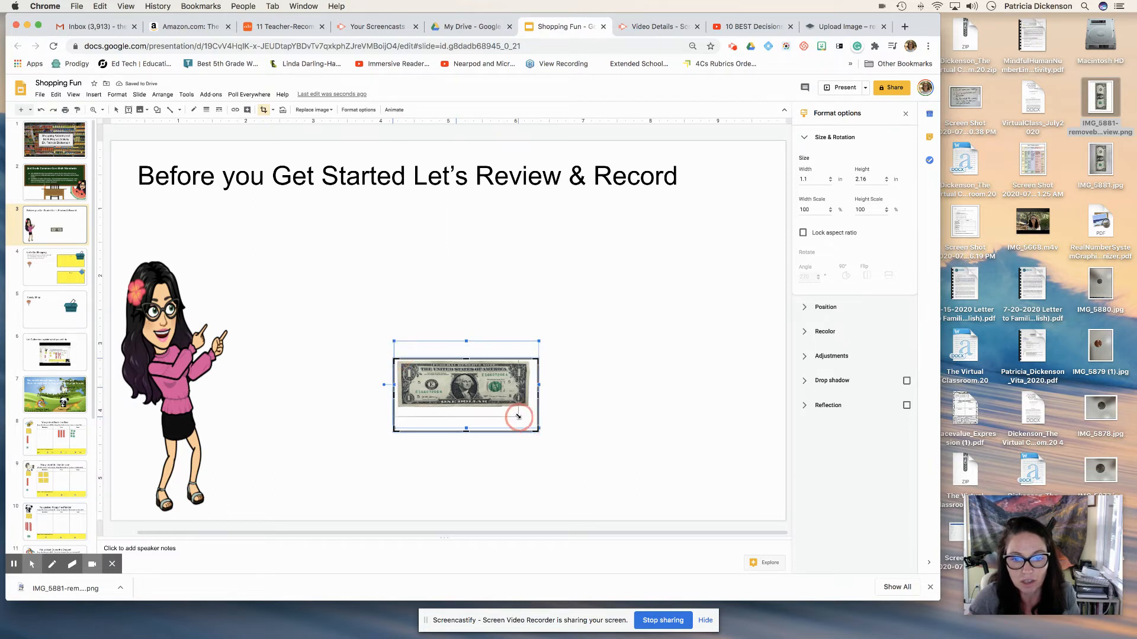
drag(539, 429, 528, 410)
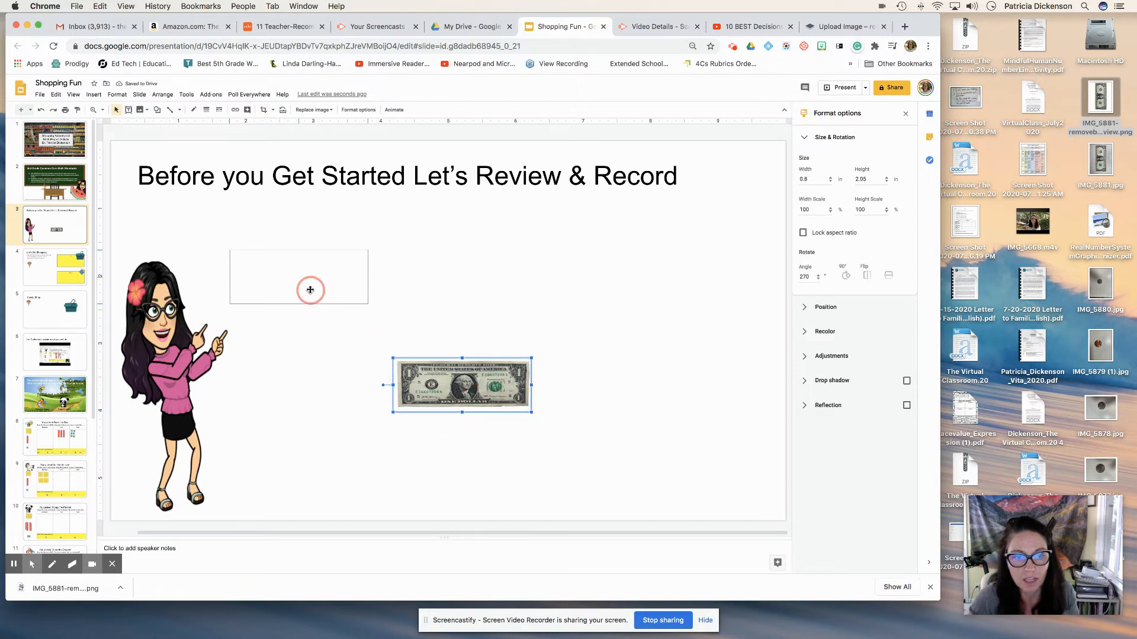
drag(461, 385, 299, 276)
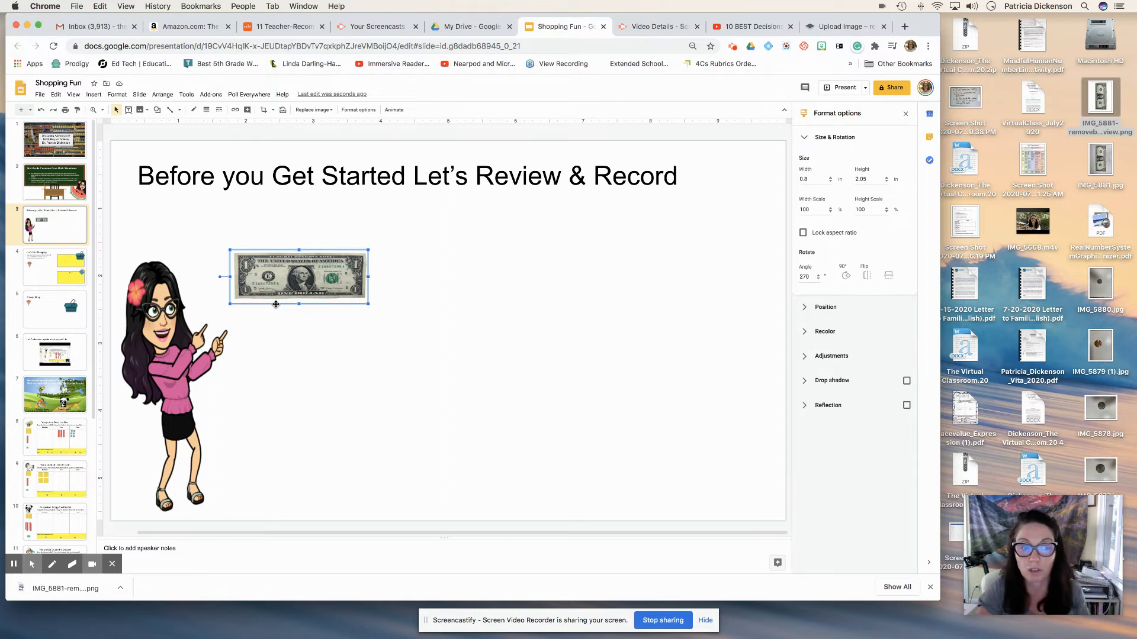
mouse_move(307, 284)
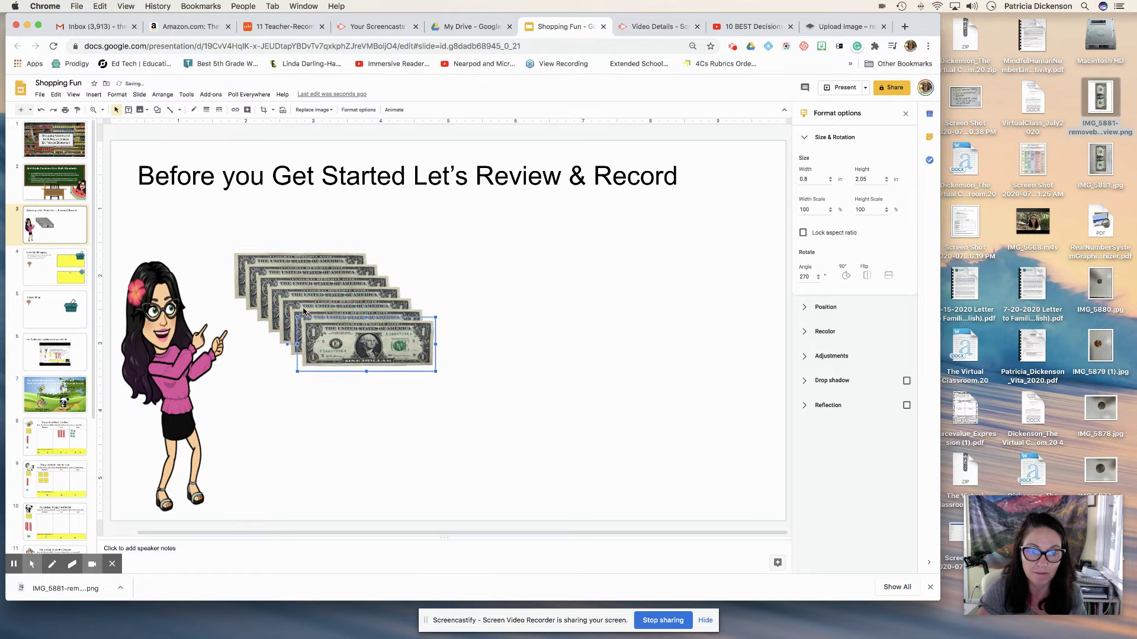
mouse_move(378, 471)
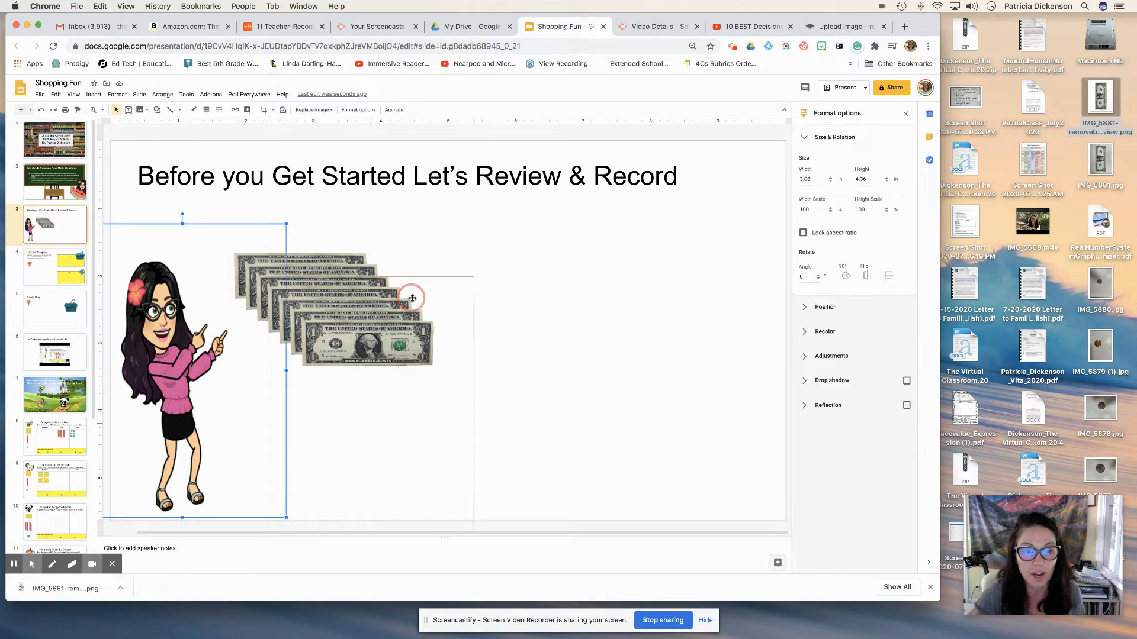
- Move the character right and align all bill copies left and top so they stack exactly
drag(181, 362, 680, 362)
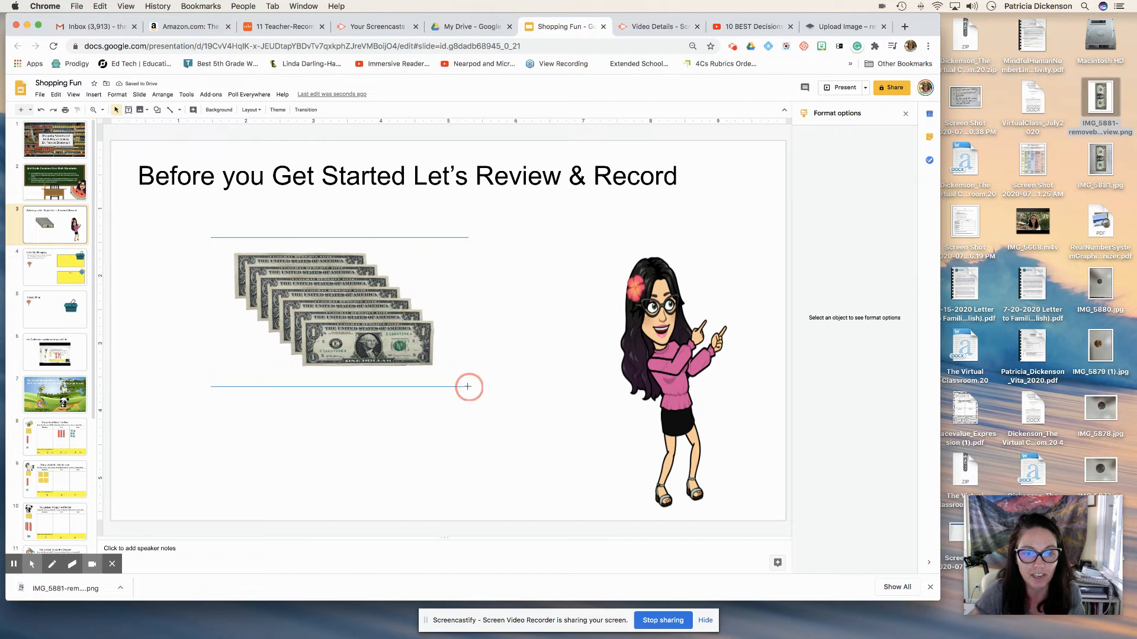
click(334, 316)
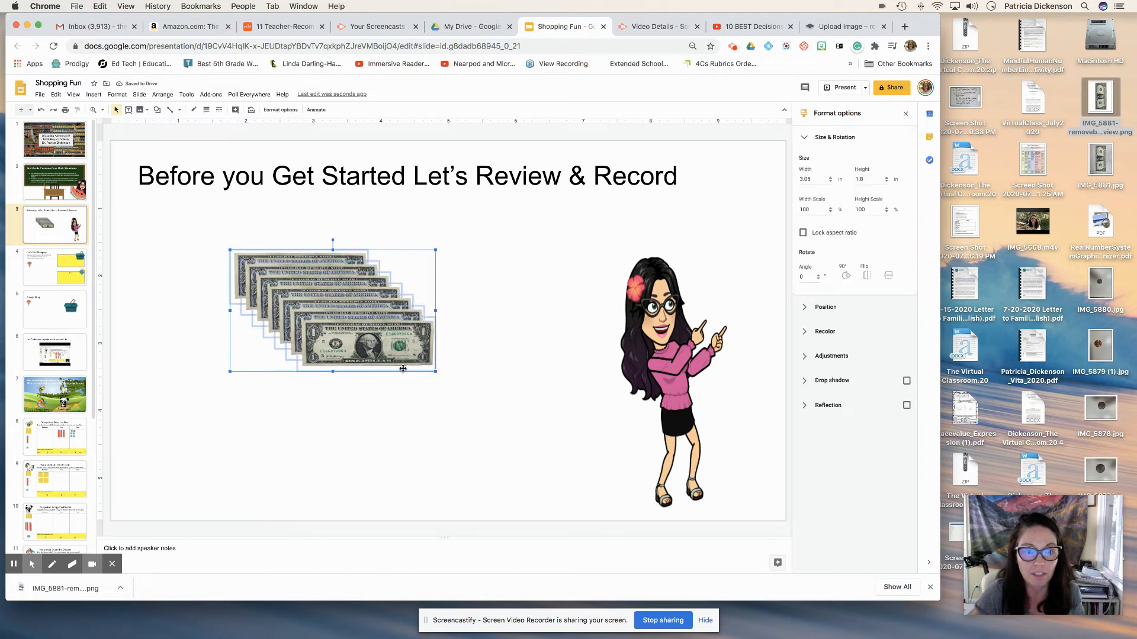
click(163, 95)
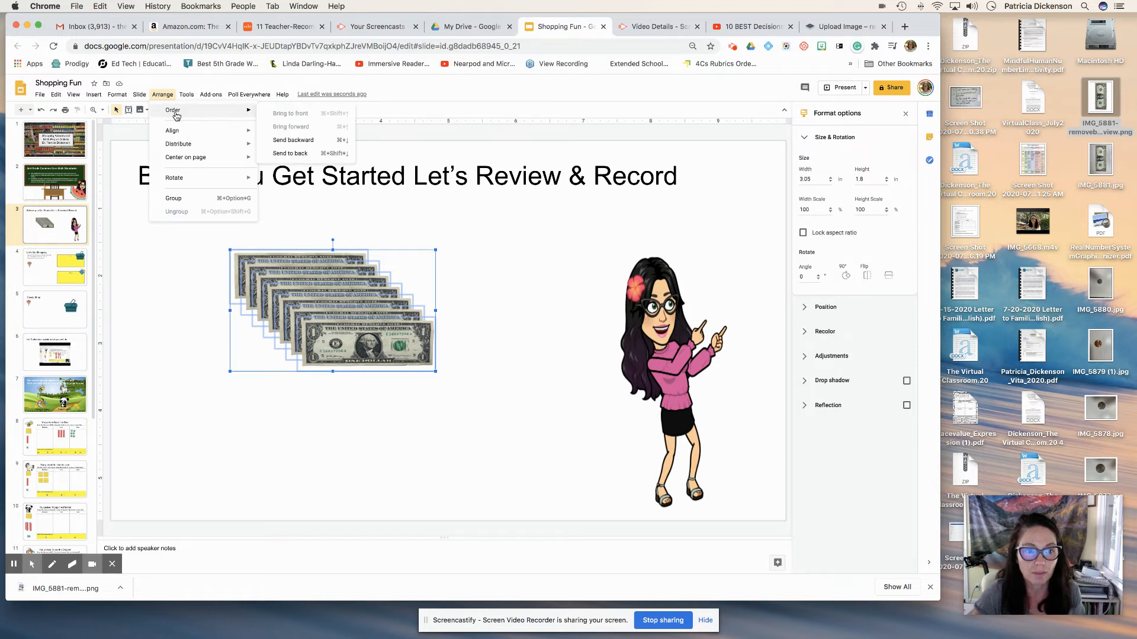
mouse_move(201, 110)
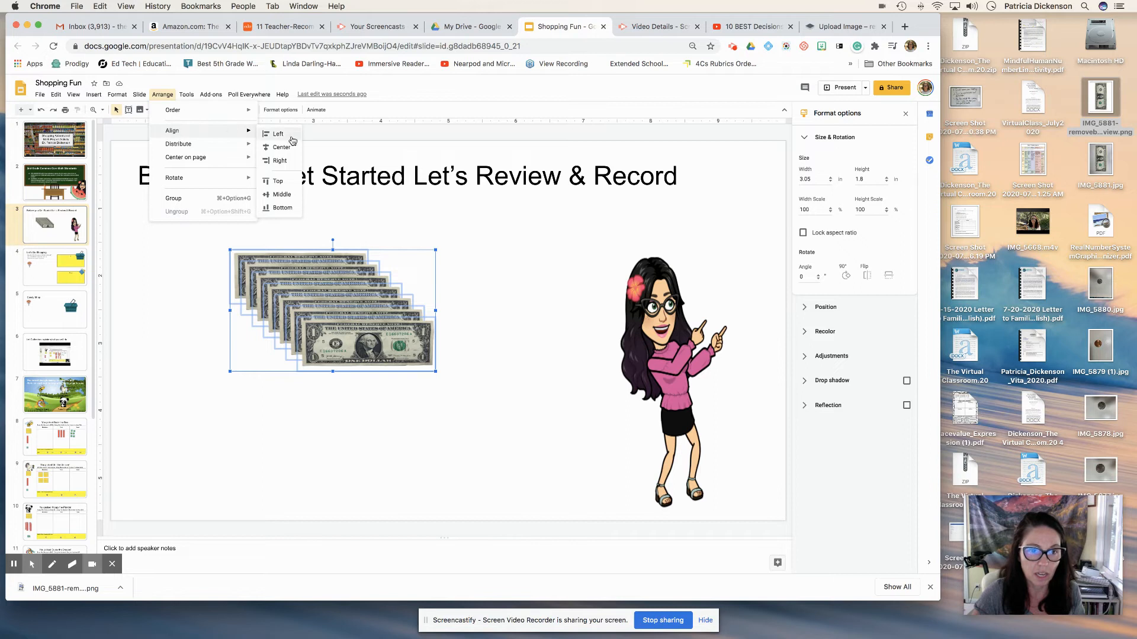
click(280, 134)
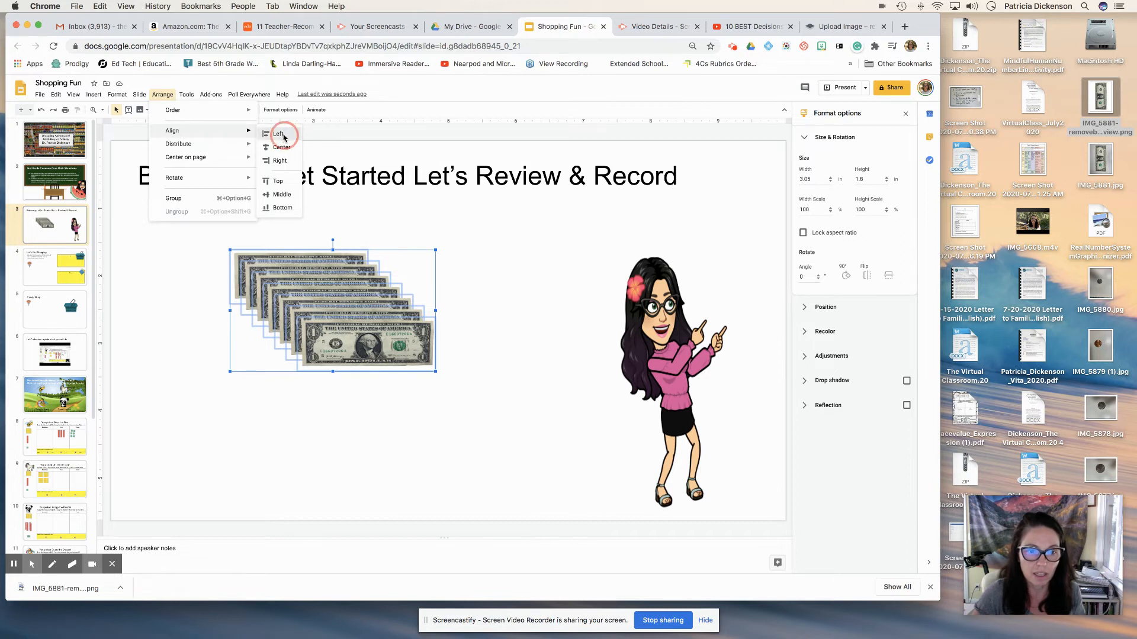
click(277, 134)
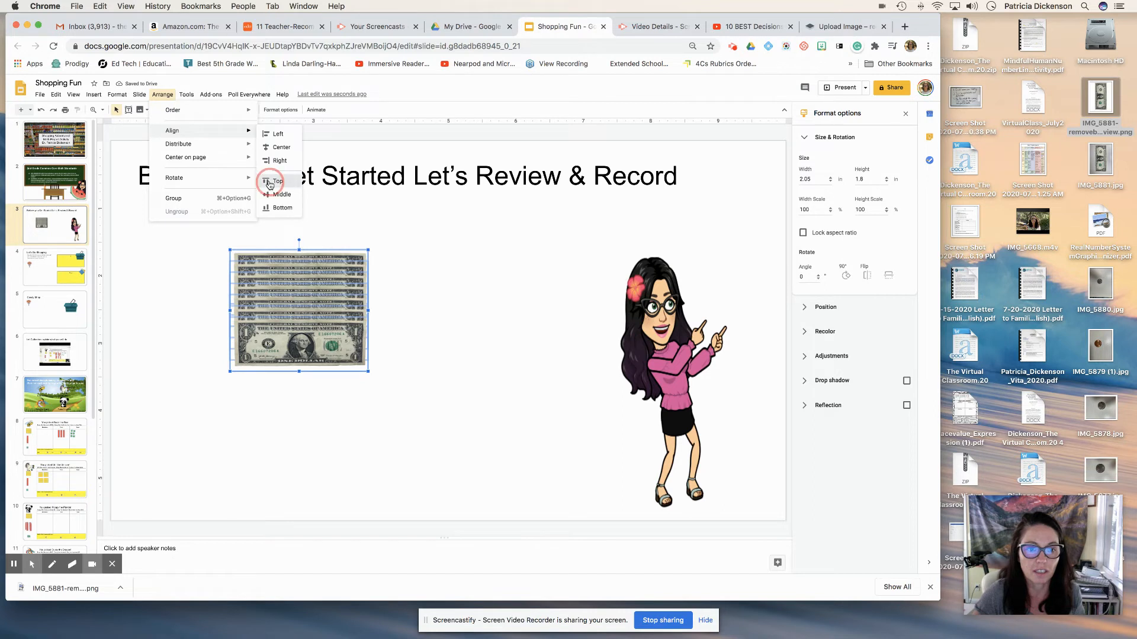
click(277, 181)
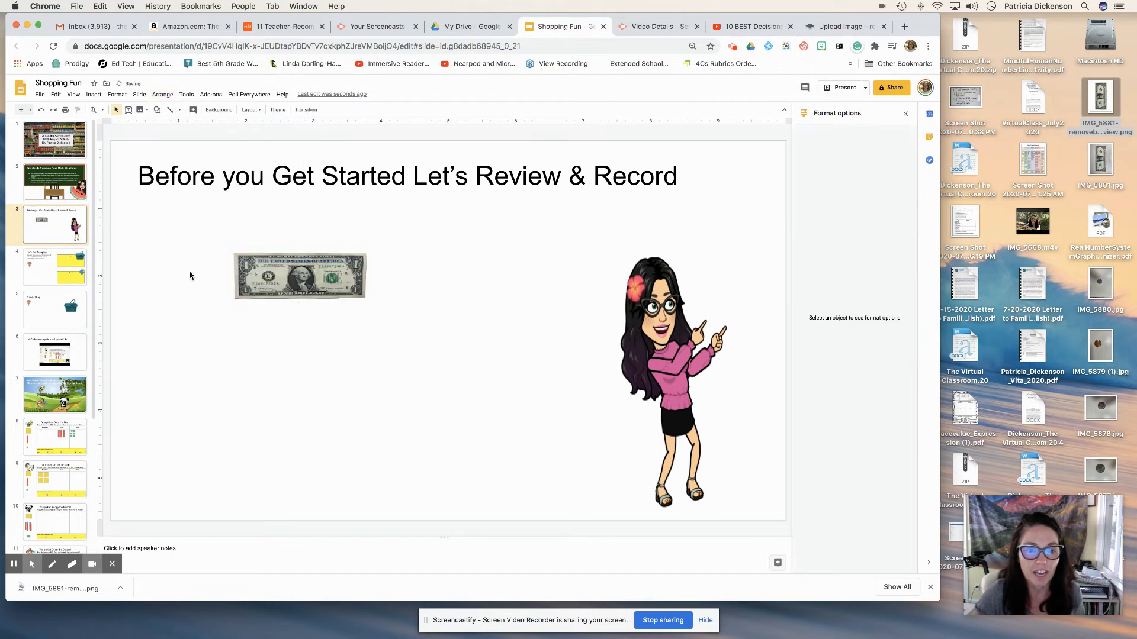
click(668, 365)
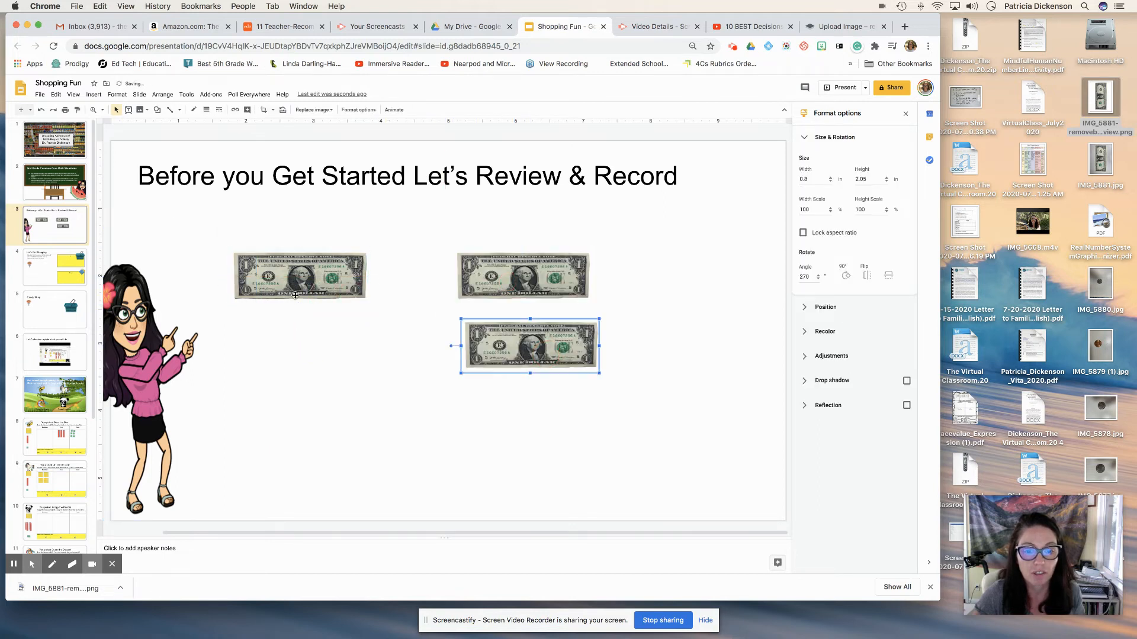
- Pull a bill copy off the stack to the right, then go to the Let's Go Shopping slide
drag(530, 344, 520, 220)
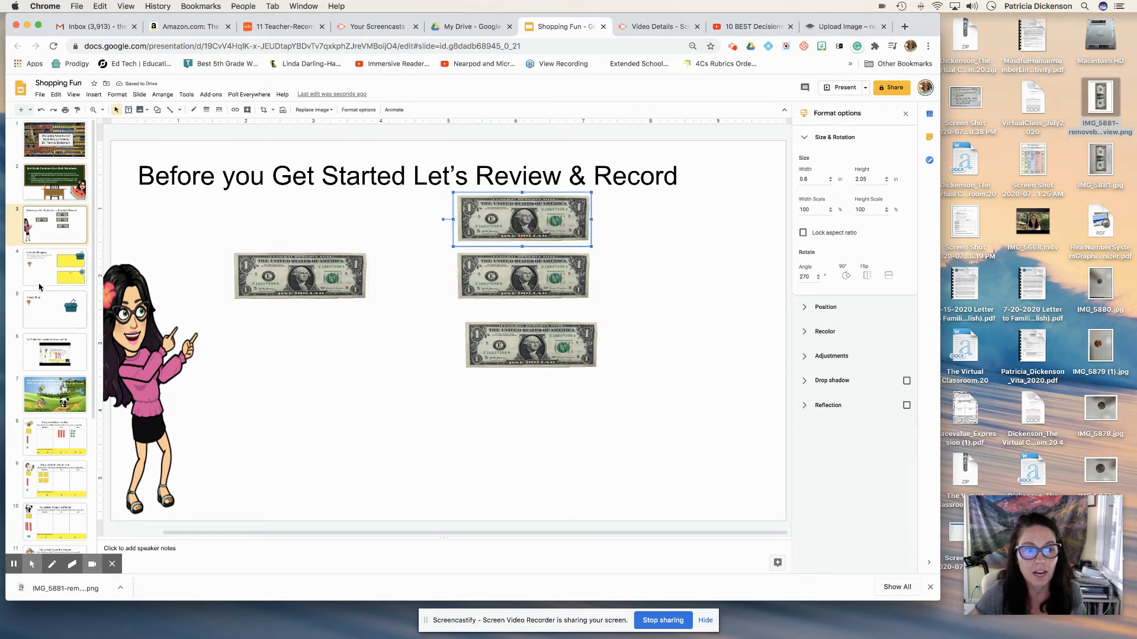
click(54, 268)
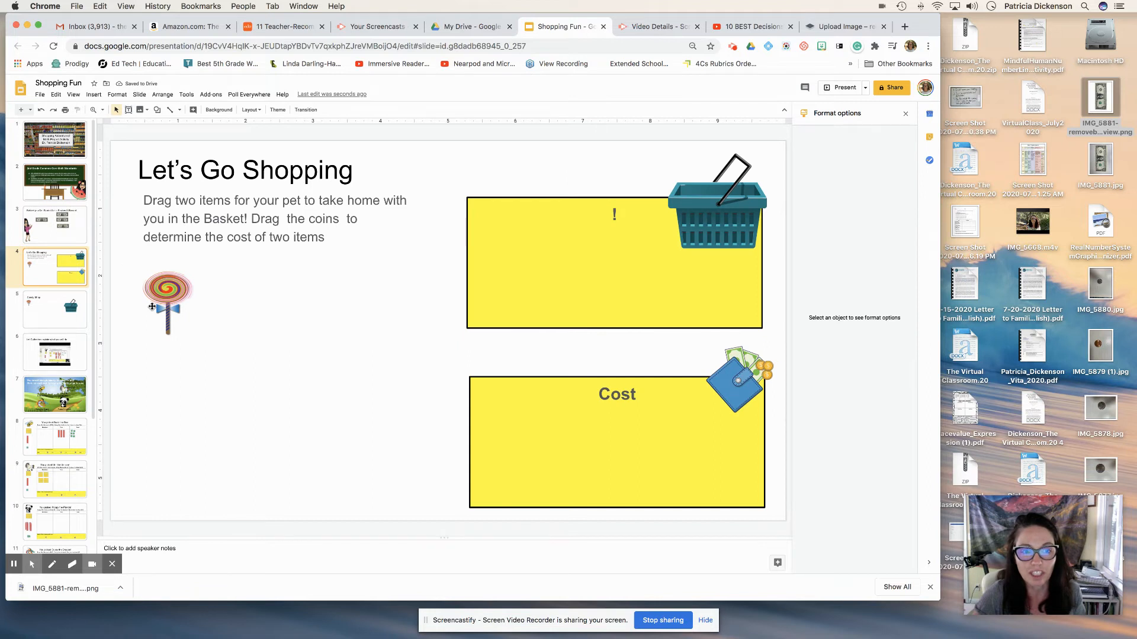
mouse_move(588, 308)
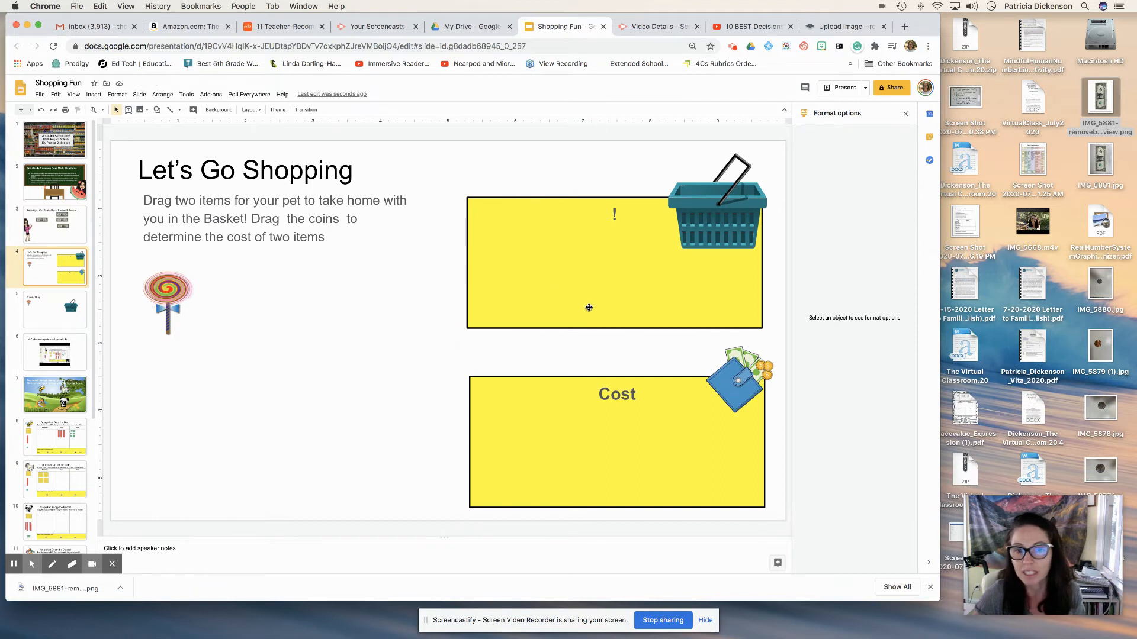
mouse_move(379, 259)
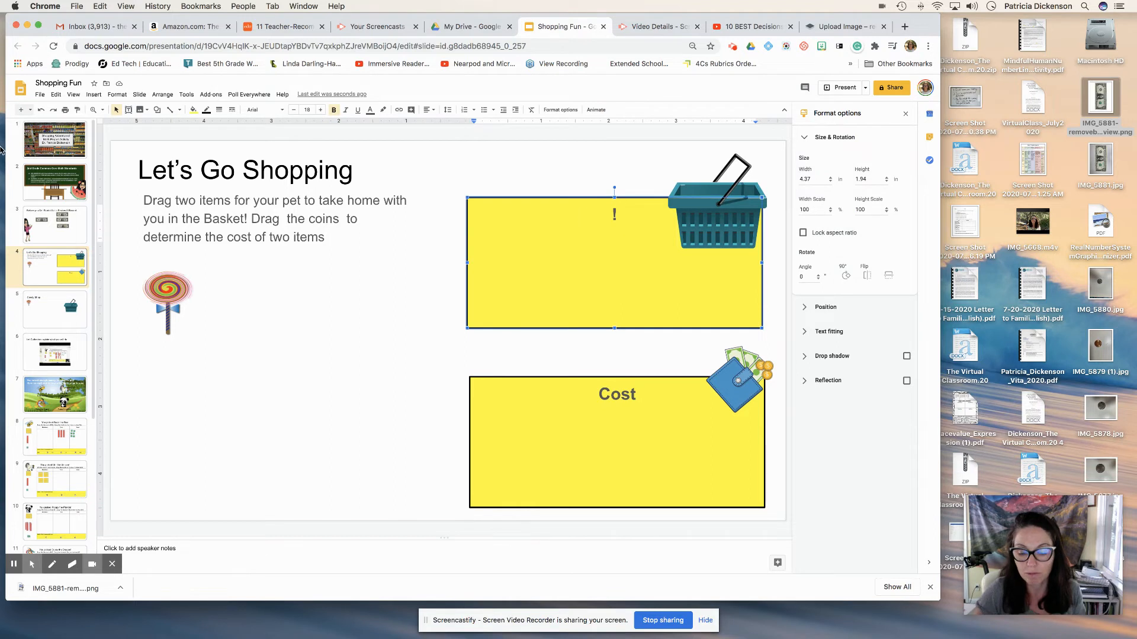
- Label the top yellow box on slide 4 'Purchases'
text(Purc)
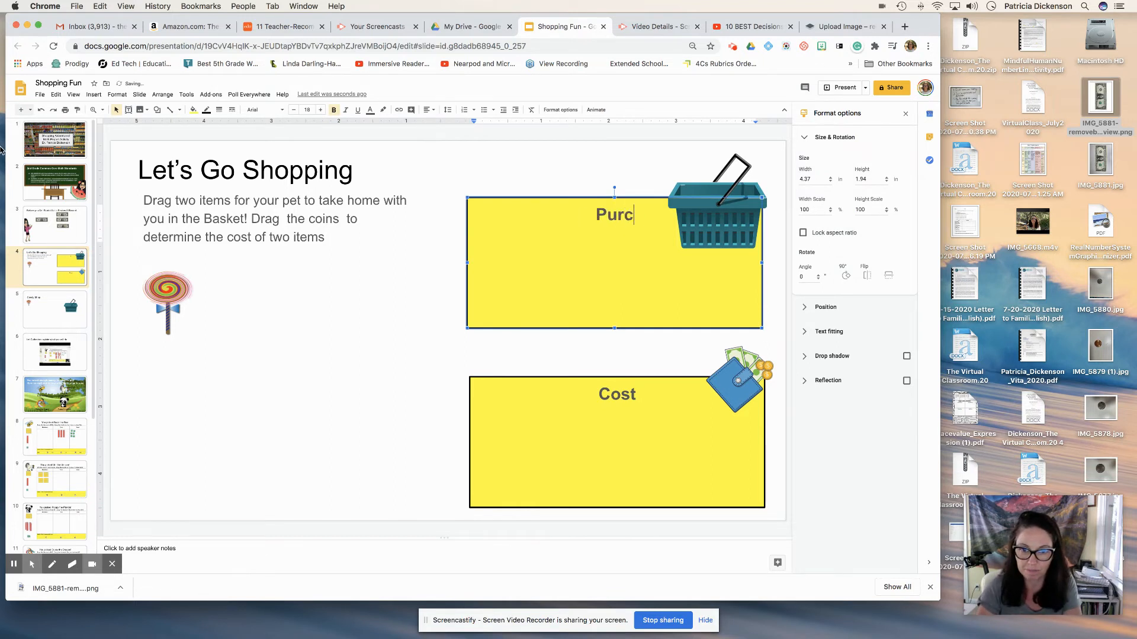
text(hases)
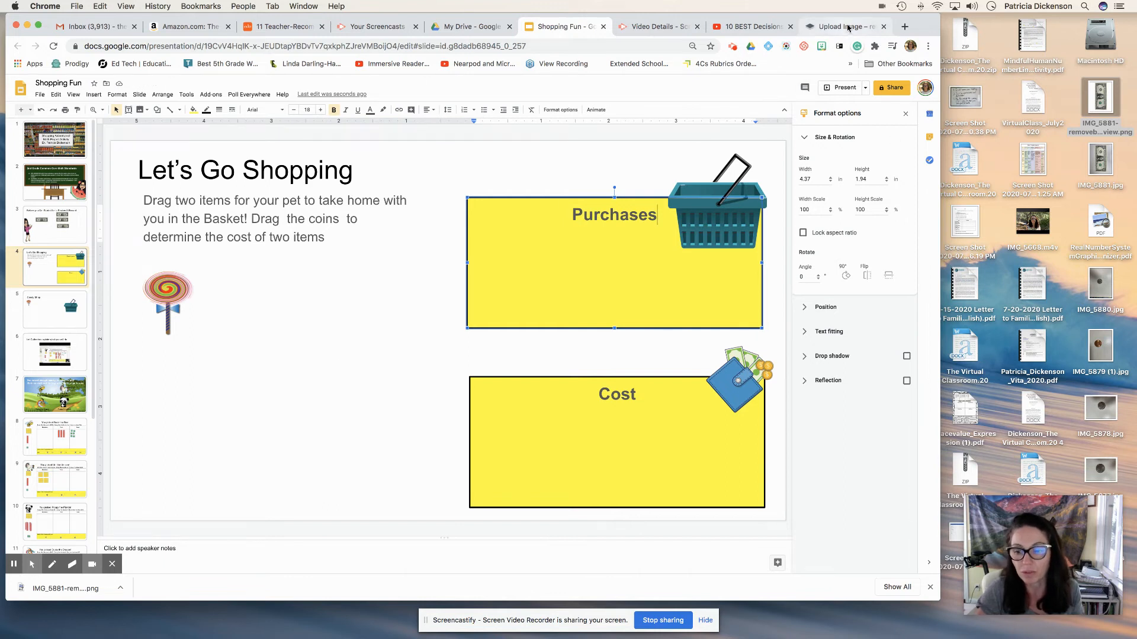
- Upload the penny photo to remove.bg, download the background-removed PNG, and return to Shopping Fun
click(850, 26)
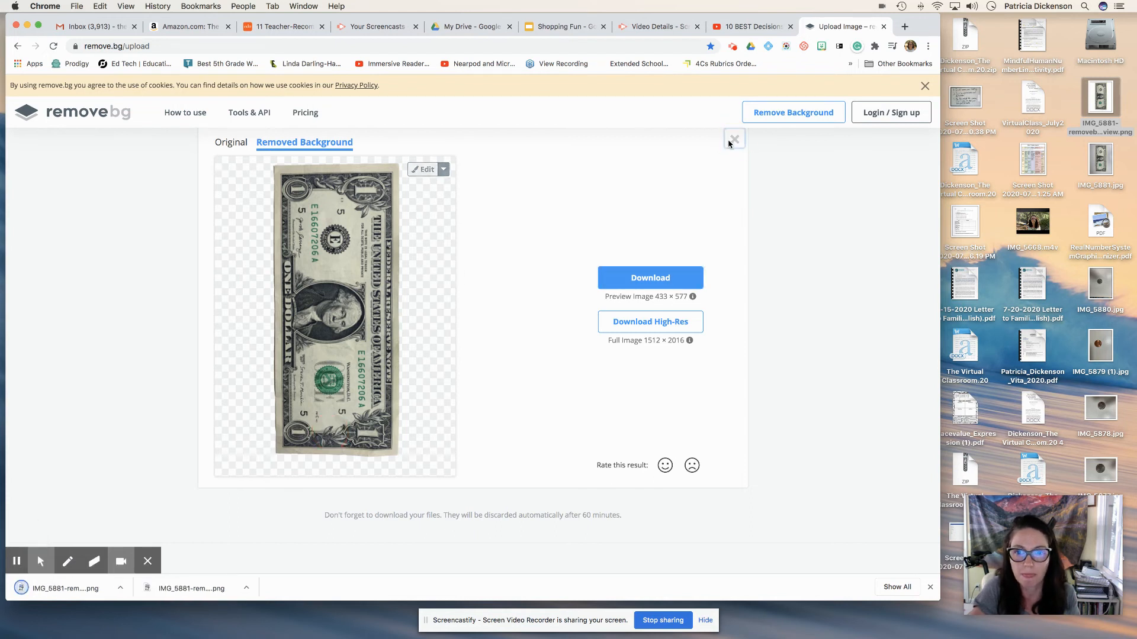
click(734, 138)
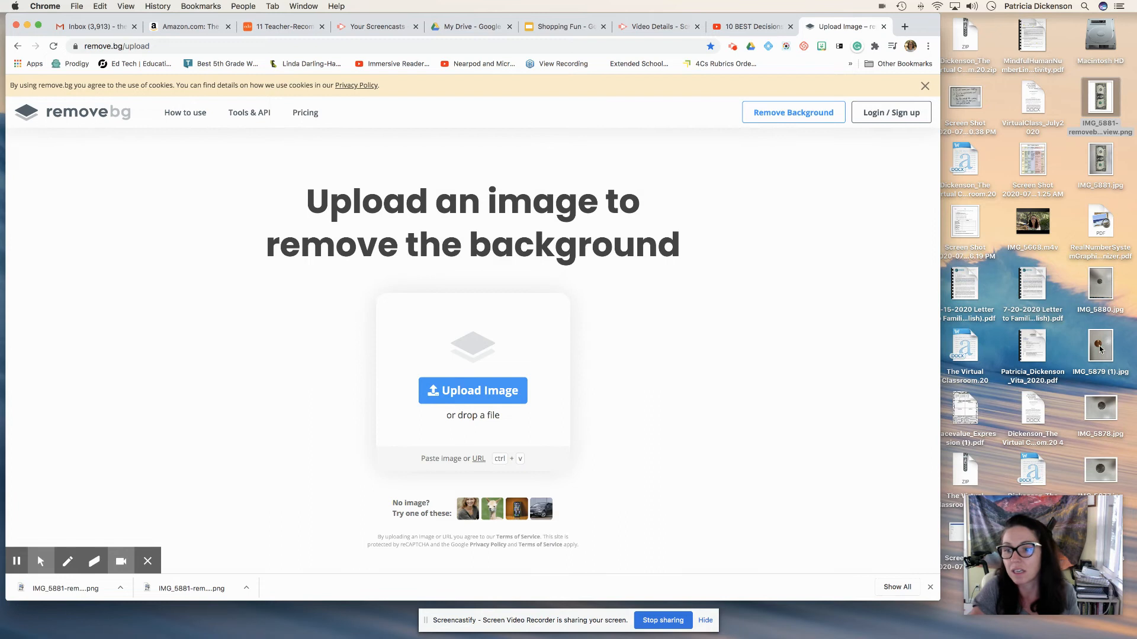
drag(1100, 344, 486, 388)
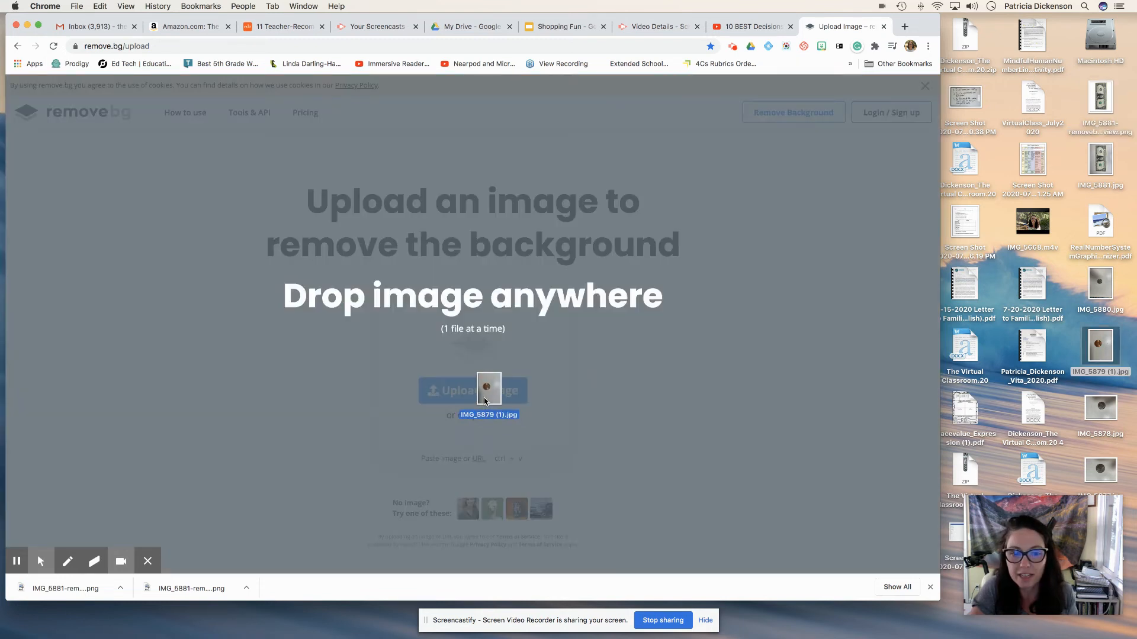
click(472, 391)
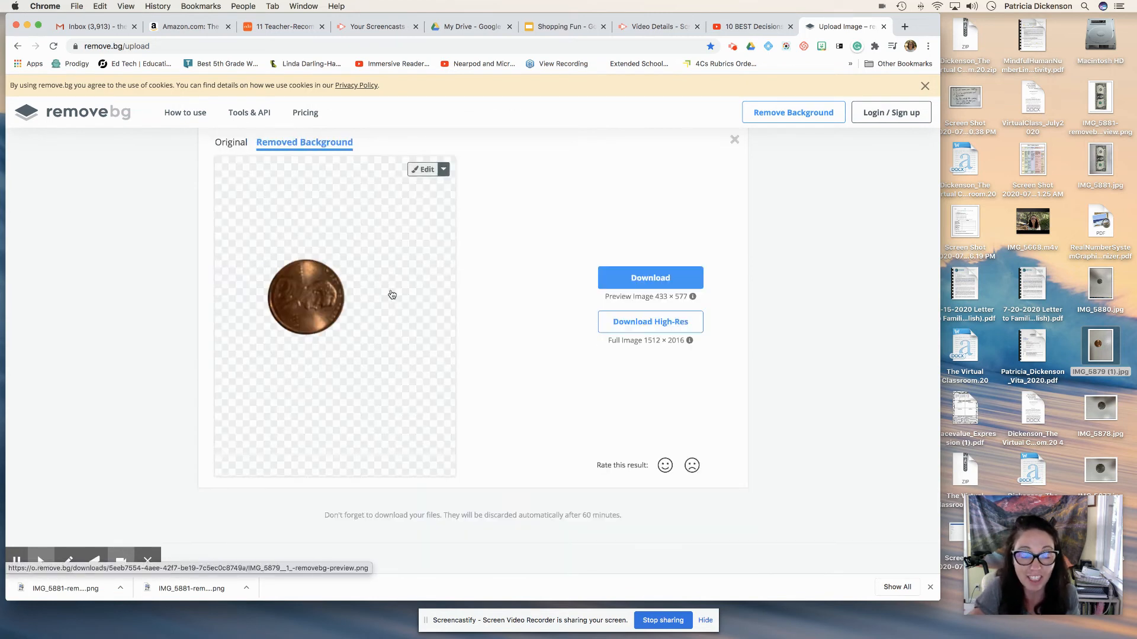
click(666, 277)
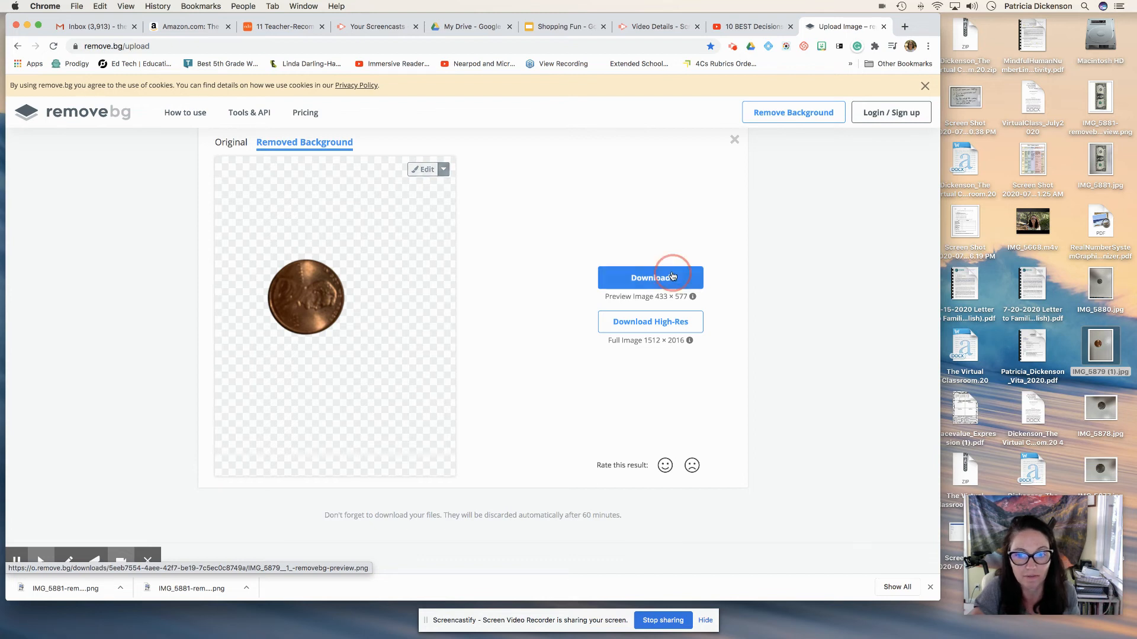
click(650, 277)
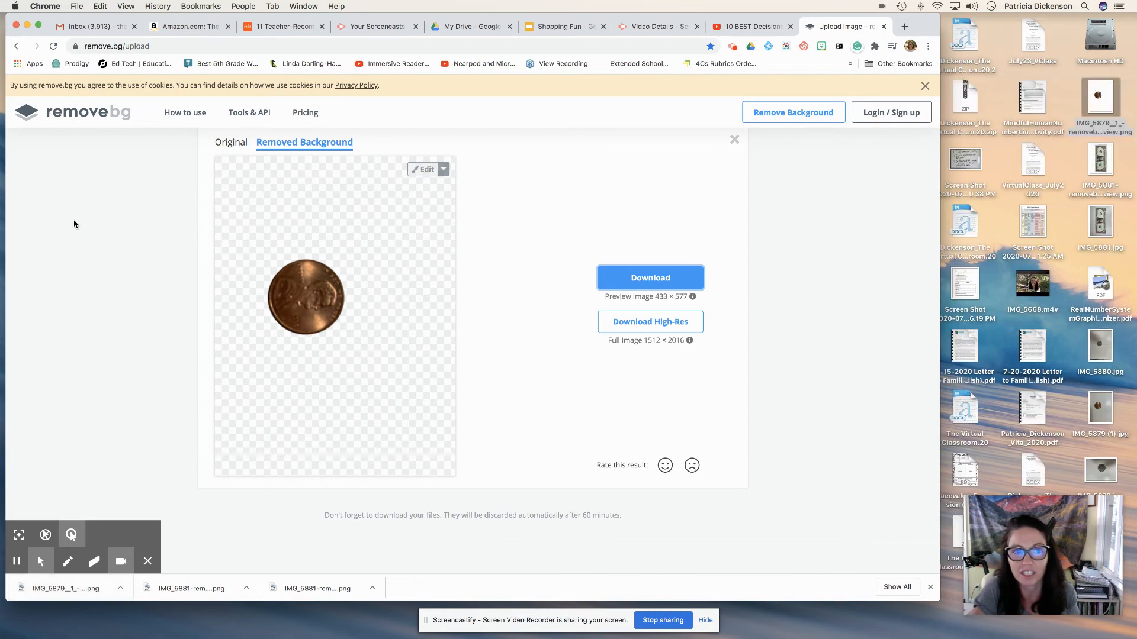
click(561, 26)
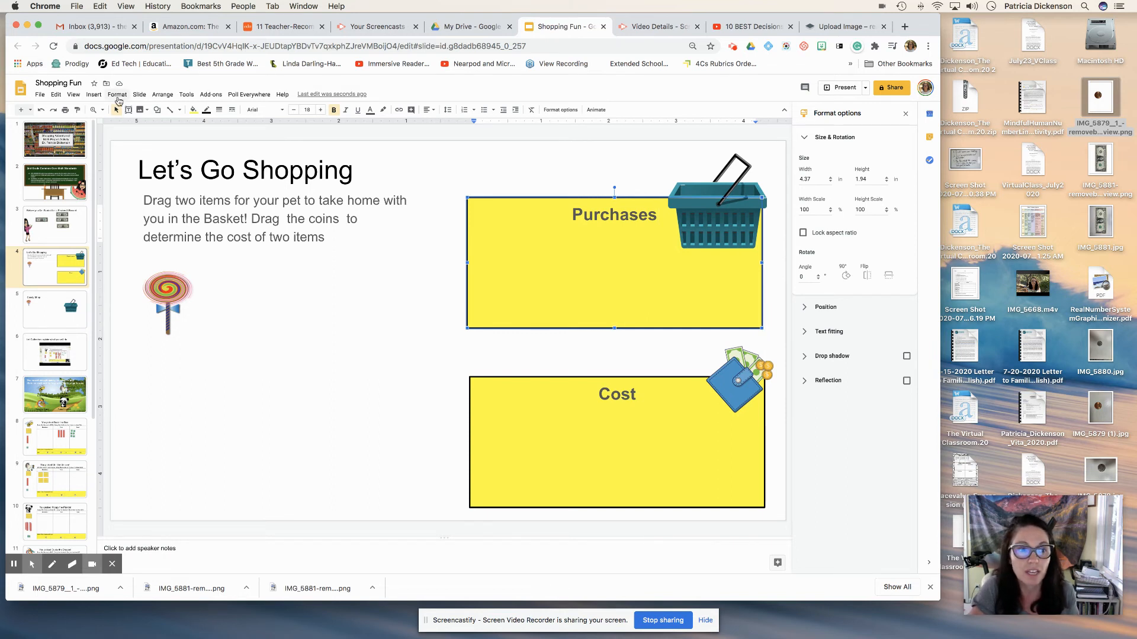
- Upload the background-removed penny PNG onto the Let's Go Shopping slide
click(94, 94)
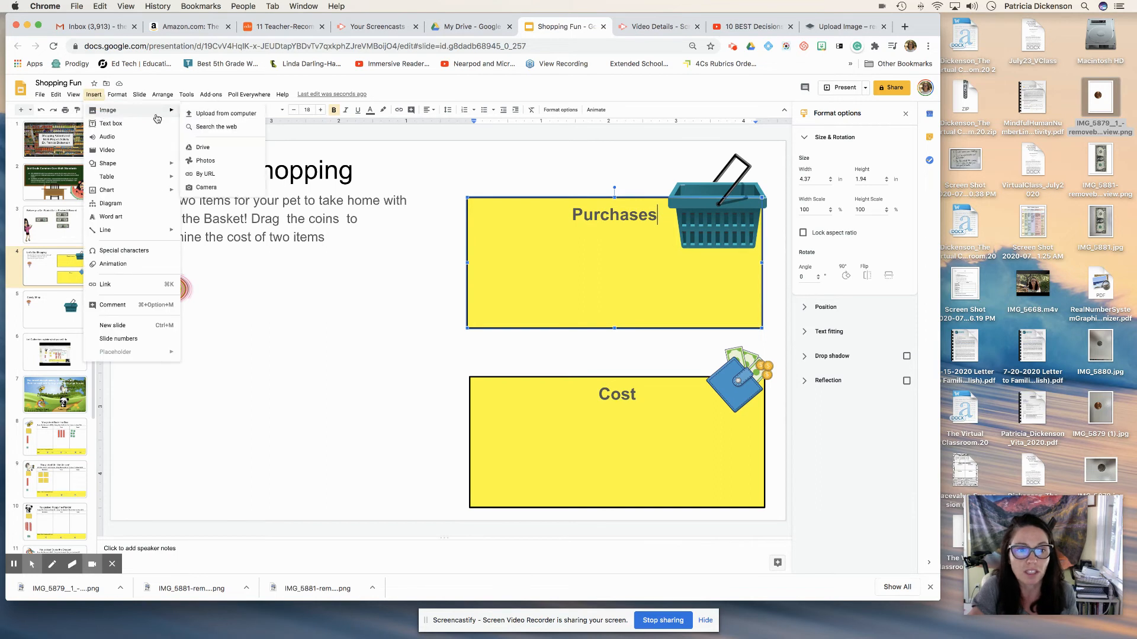
click(226, 113)
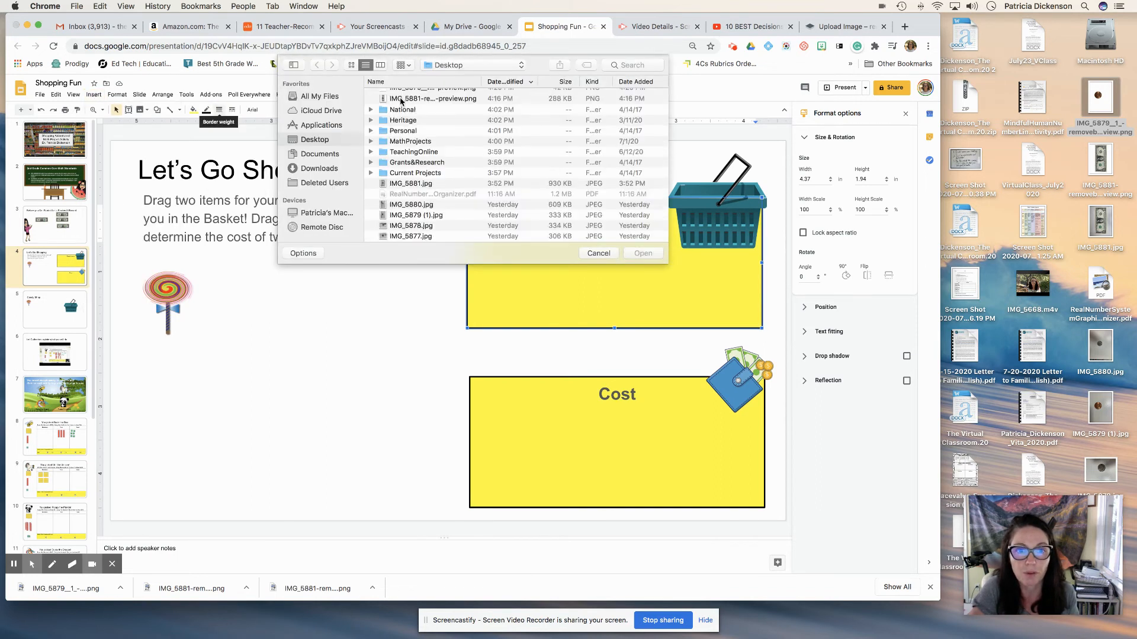
click(431, 94)
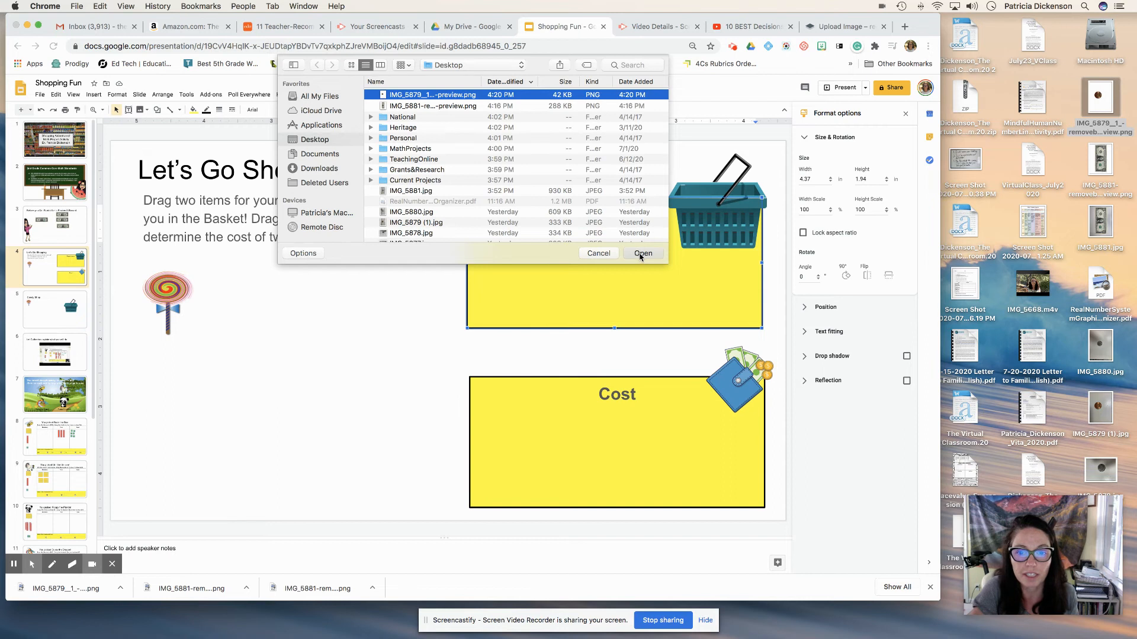
click(642, 252)
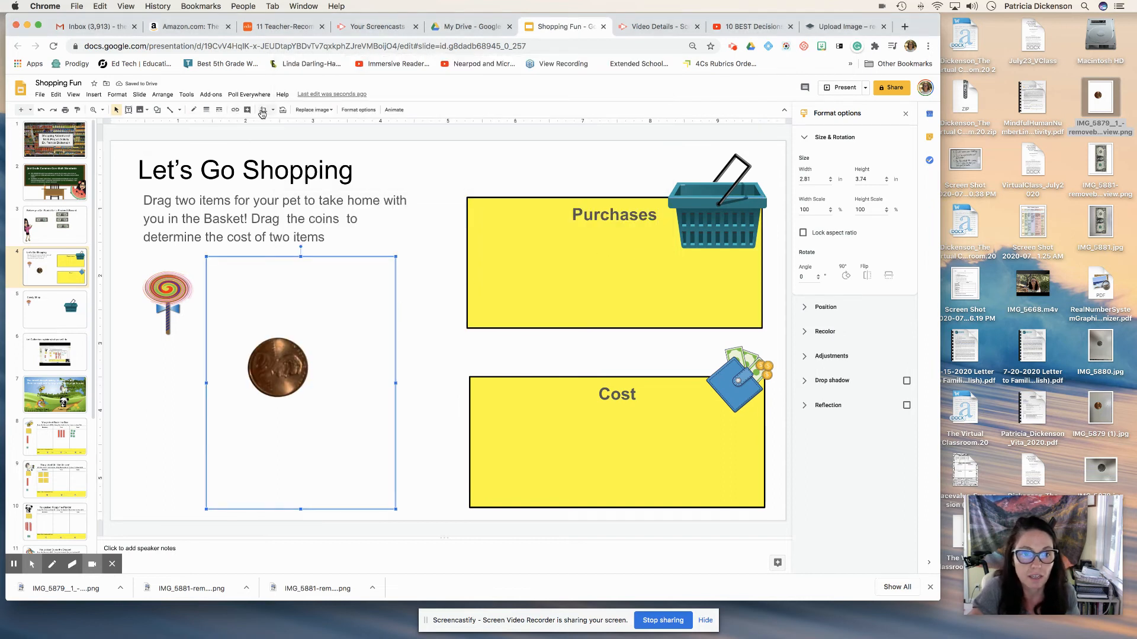
- Crop the penny tight to the coin and rotate it two quarter turns
click(263, 109)
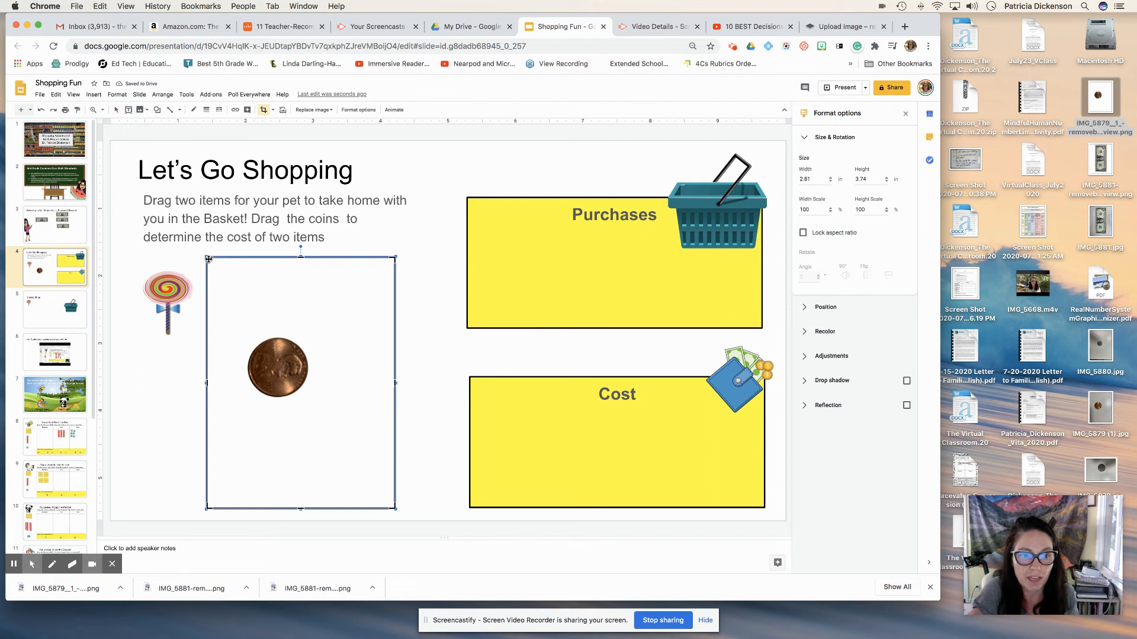
click(215, 302)
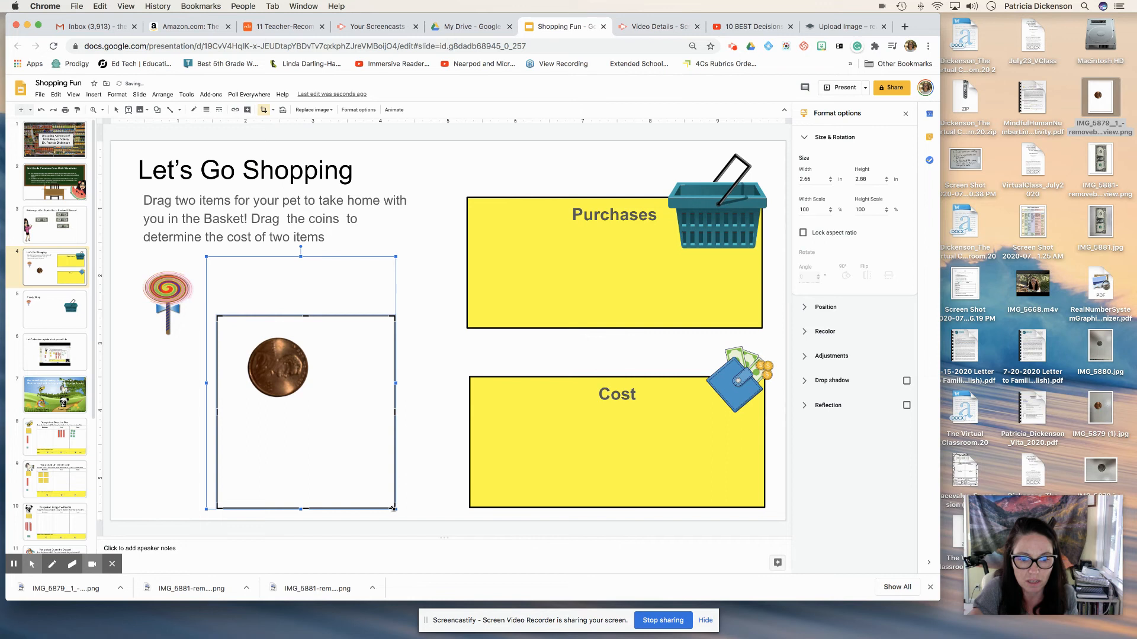
drag(396, 509, 341, 420)
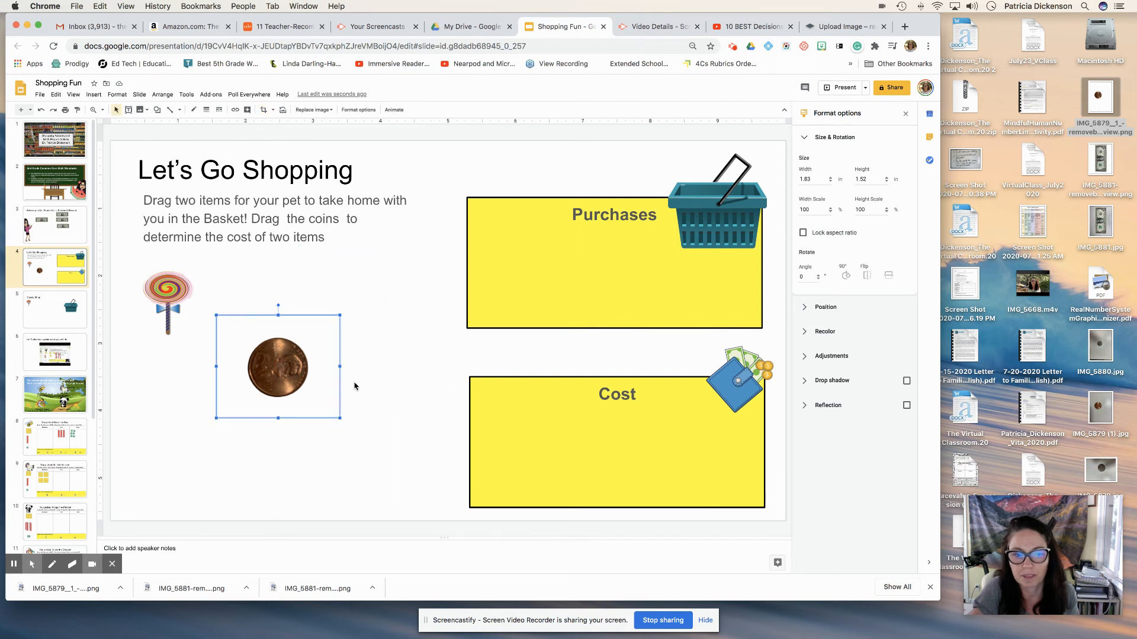
click(845, 275)
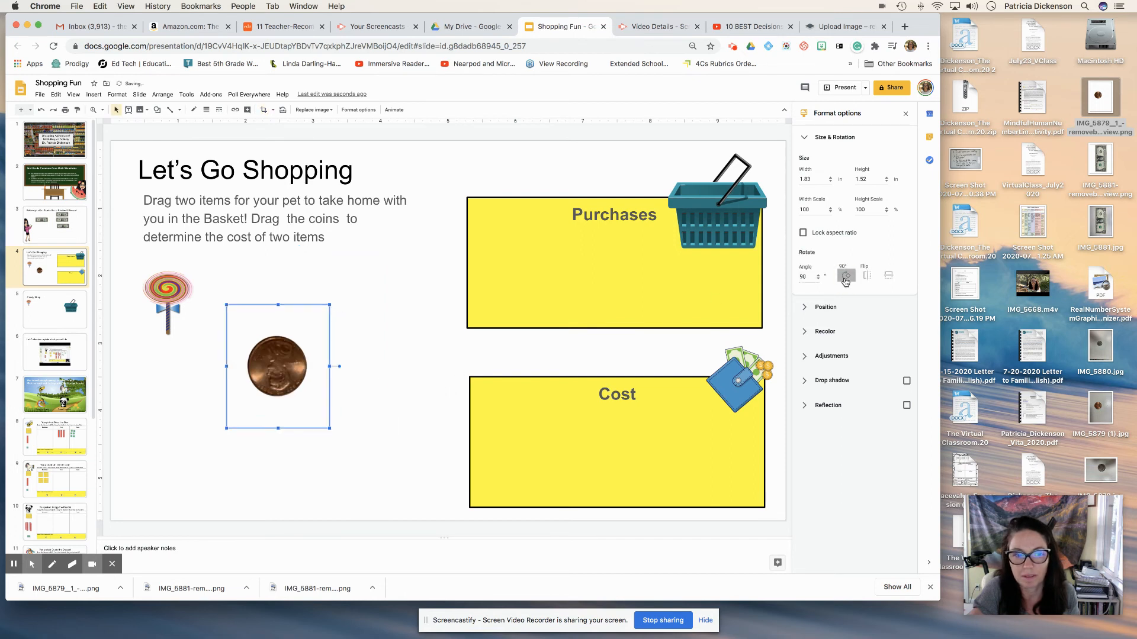
click(845, 274)
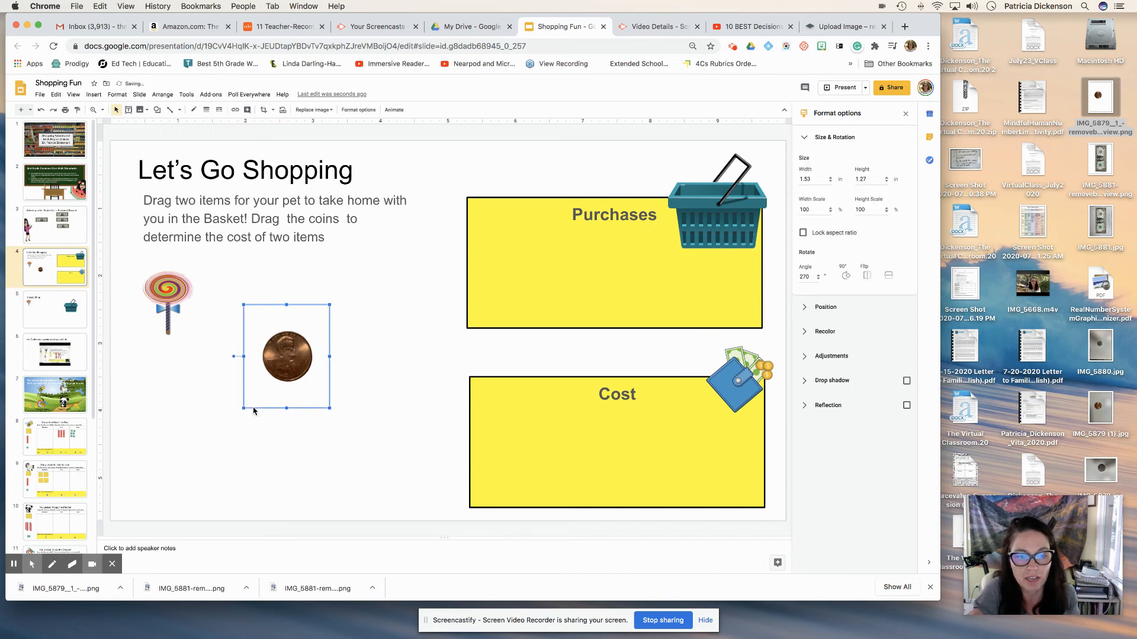
click(265, 109)
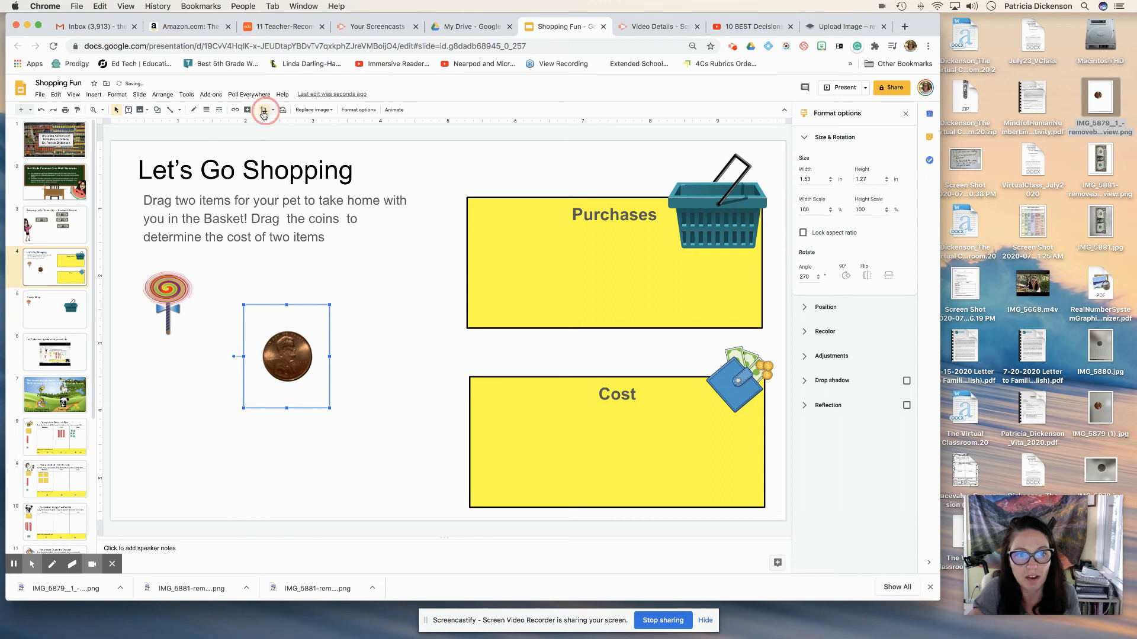
- Duplicate the penny into about ten offset copies and select them all
click(264, 109)
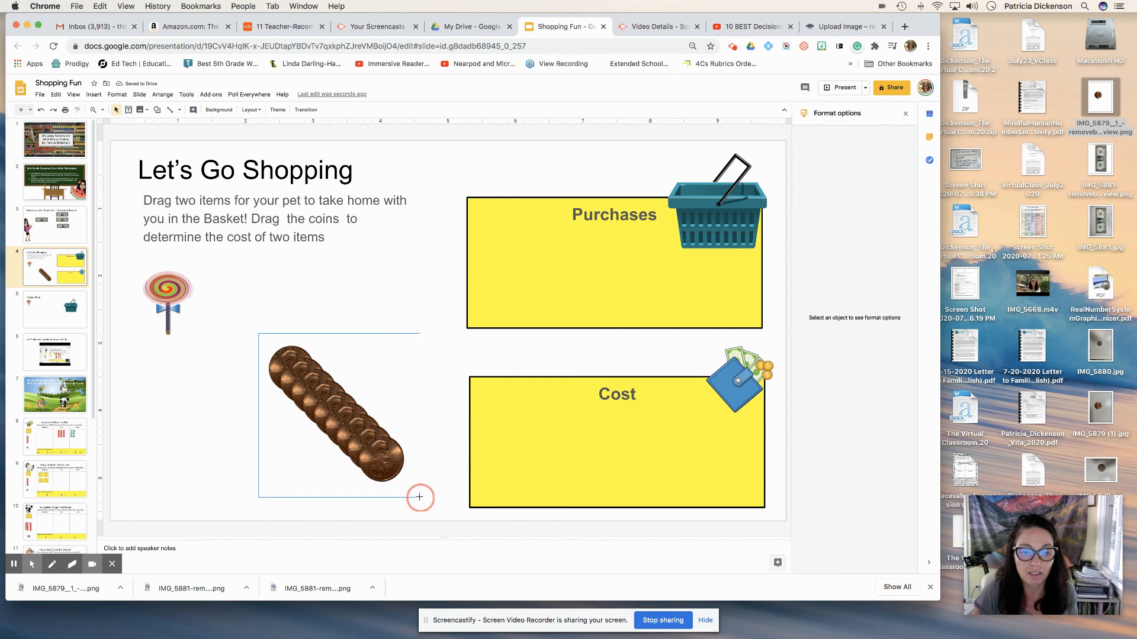
click(334, 416)
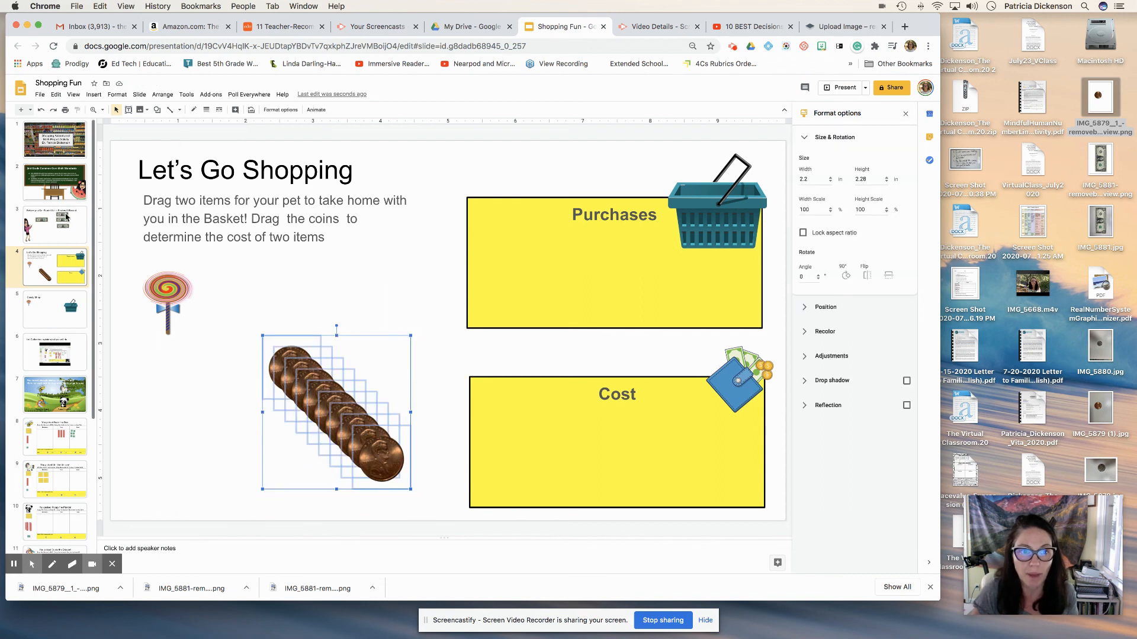
- Align the selected pennies by their top edges so they overlap into one stack
click(162, 95)
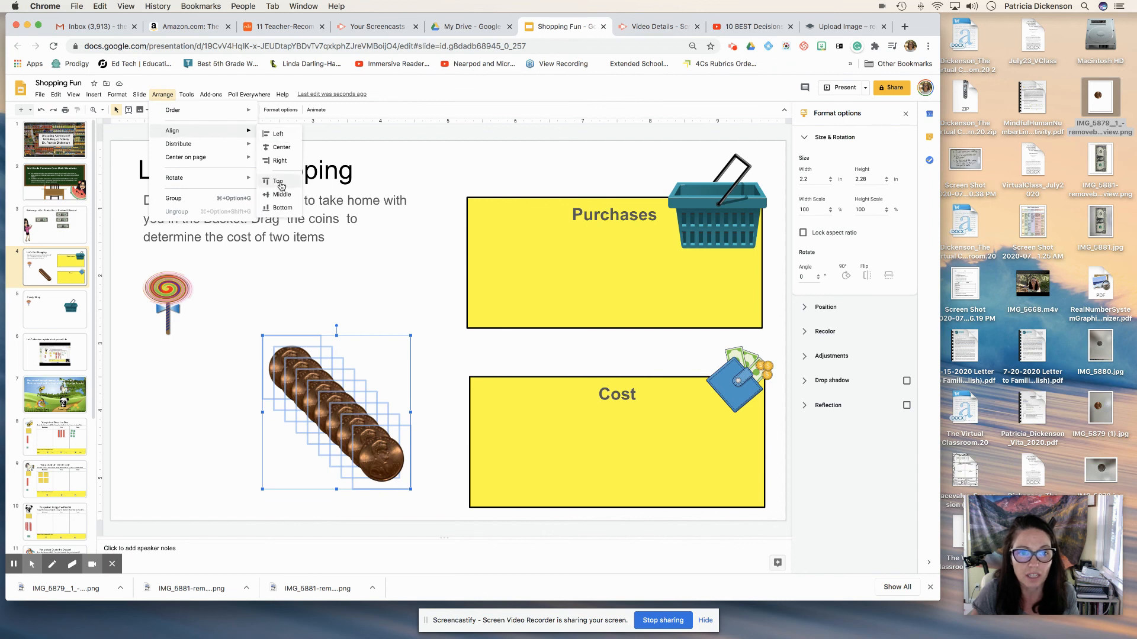
click(277, 182)
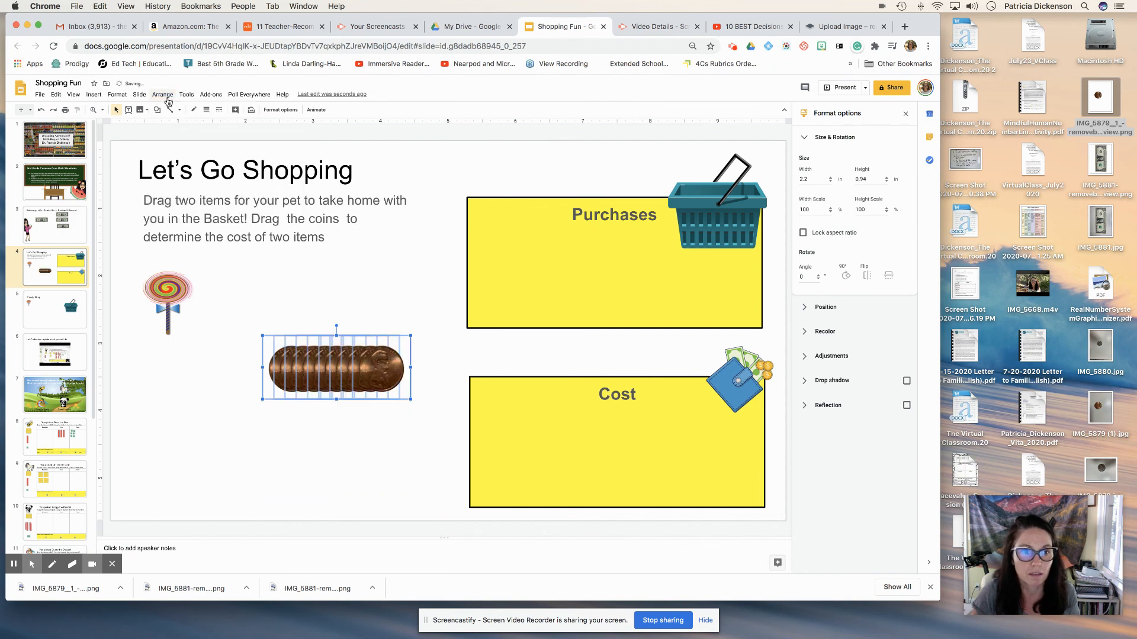
click(163, 95)
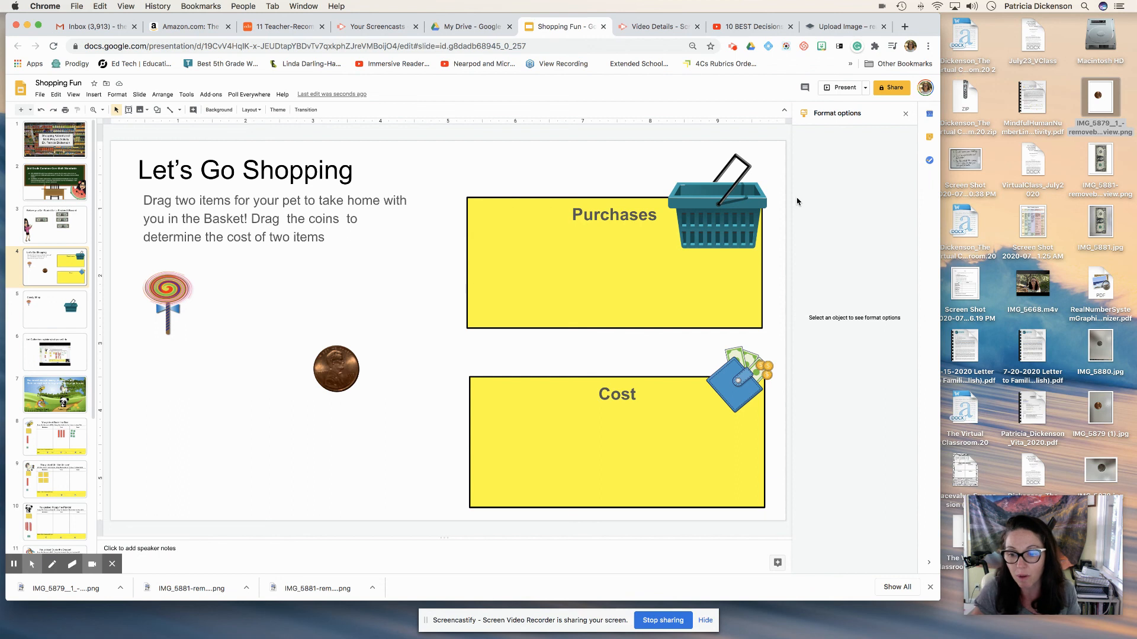
mouse_move(819, 426)
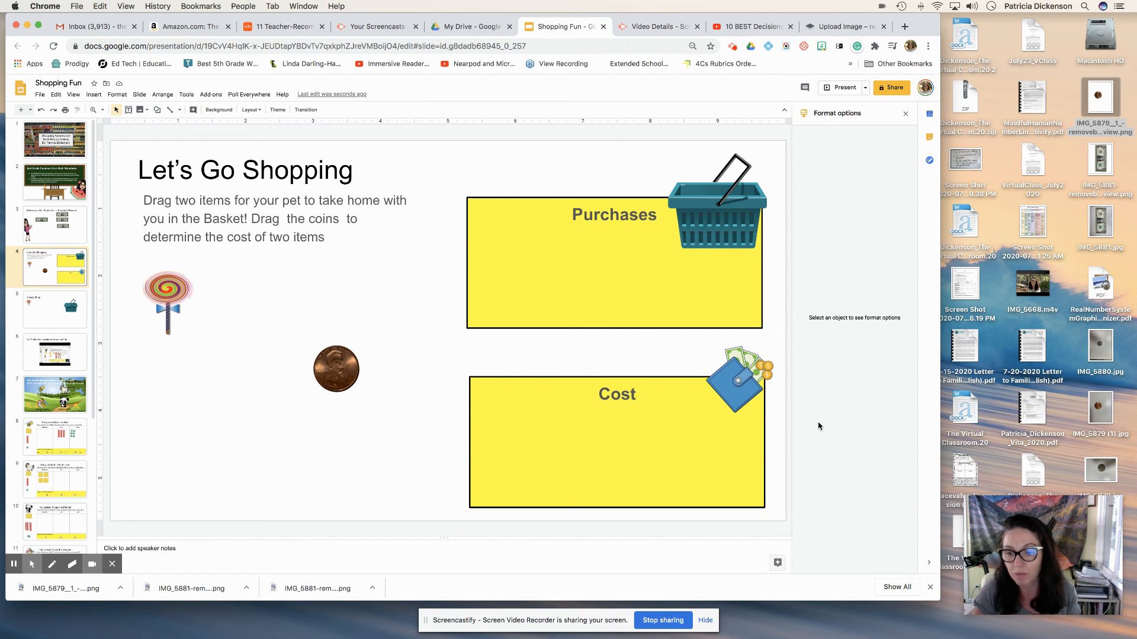